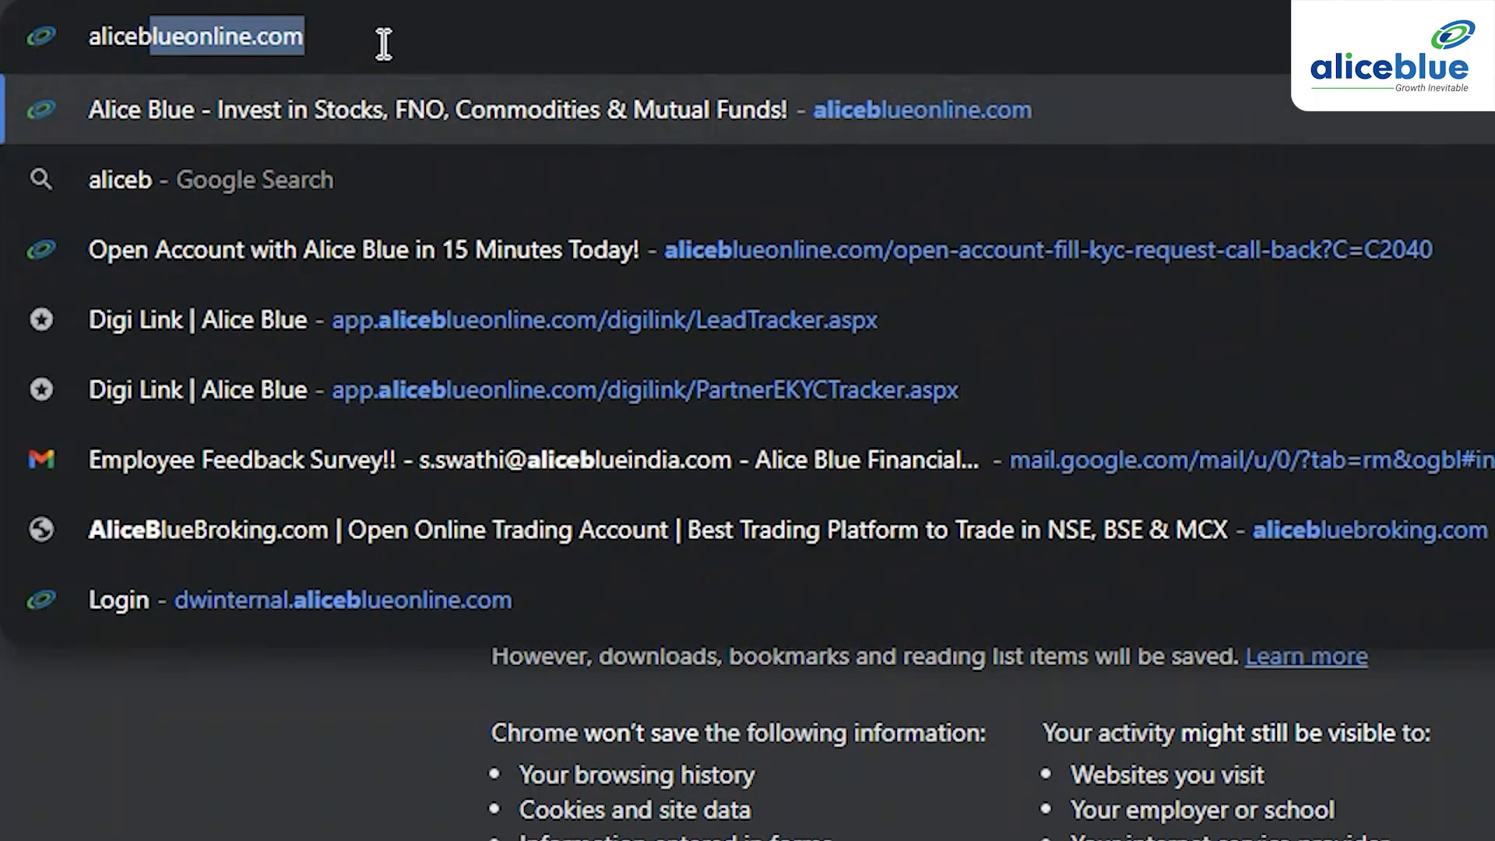
- From the Alice Blue homepage, choose the Backoffice (BOT) login from the Login options
{"action": "left_click", "coordinate": [558, 109]}
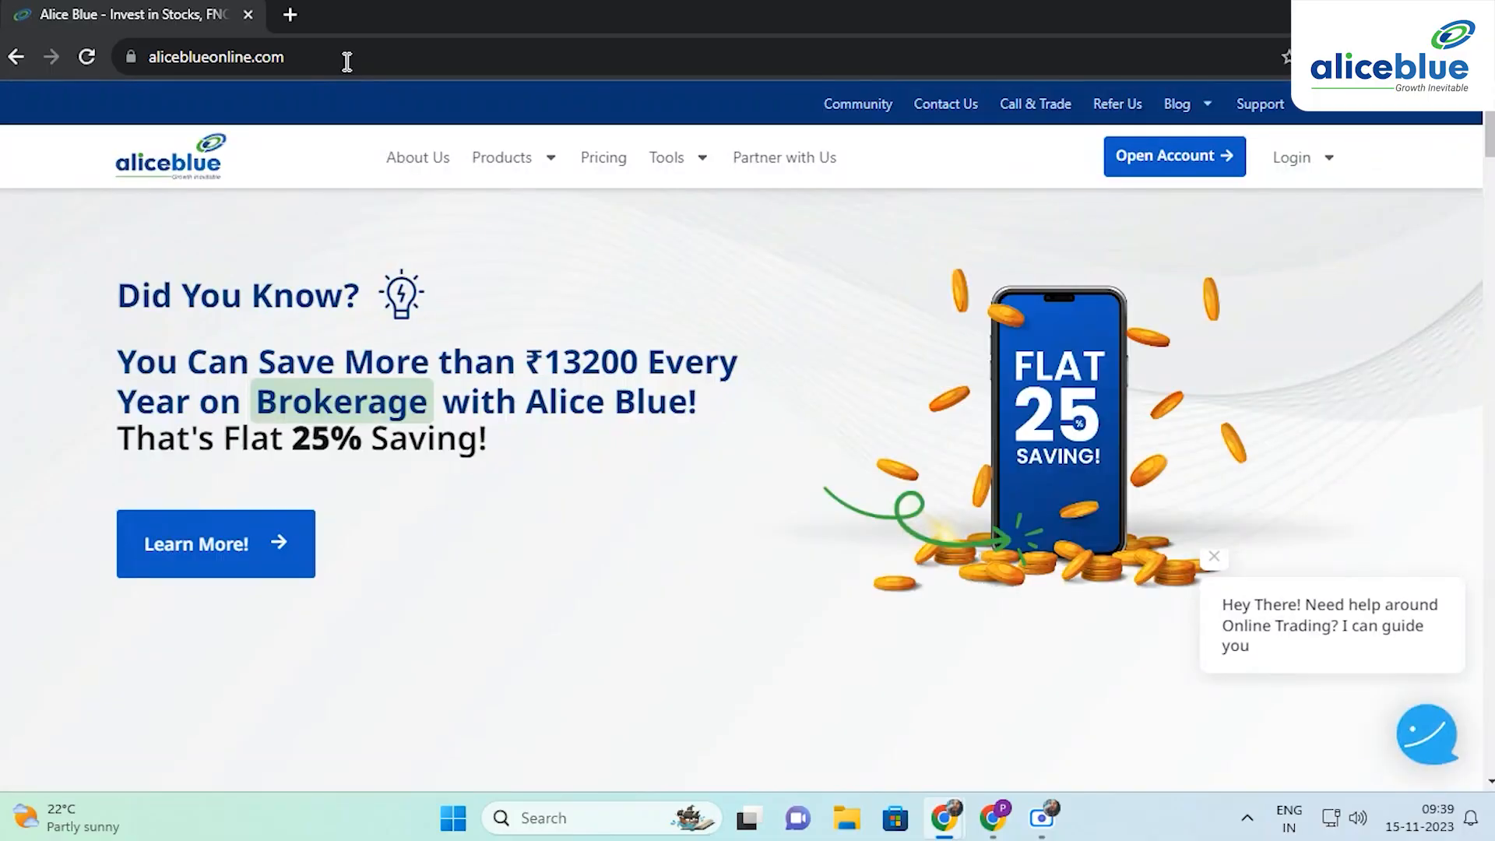
{"action": "left_click", "coordinate": [1292, 156]}
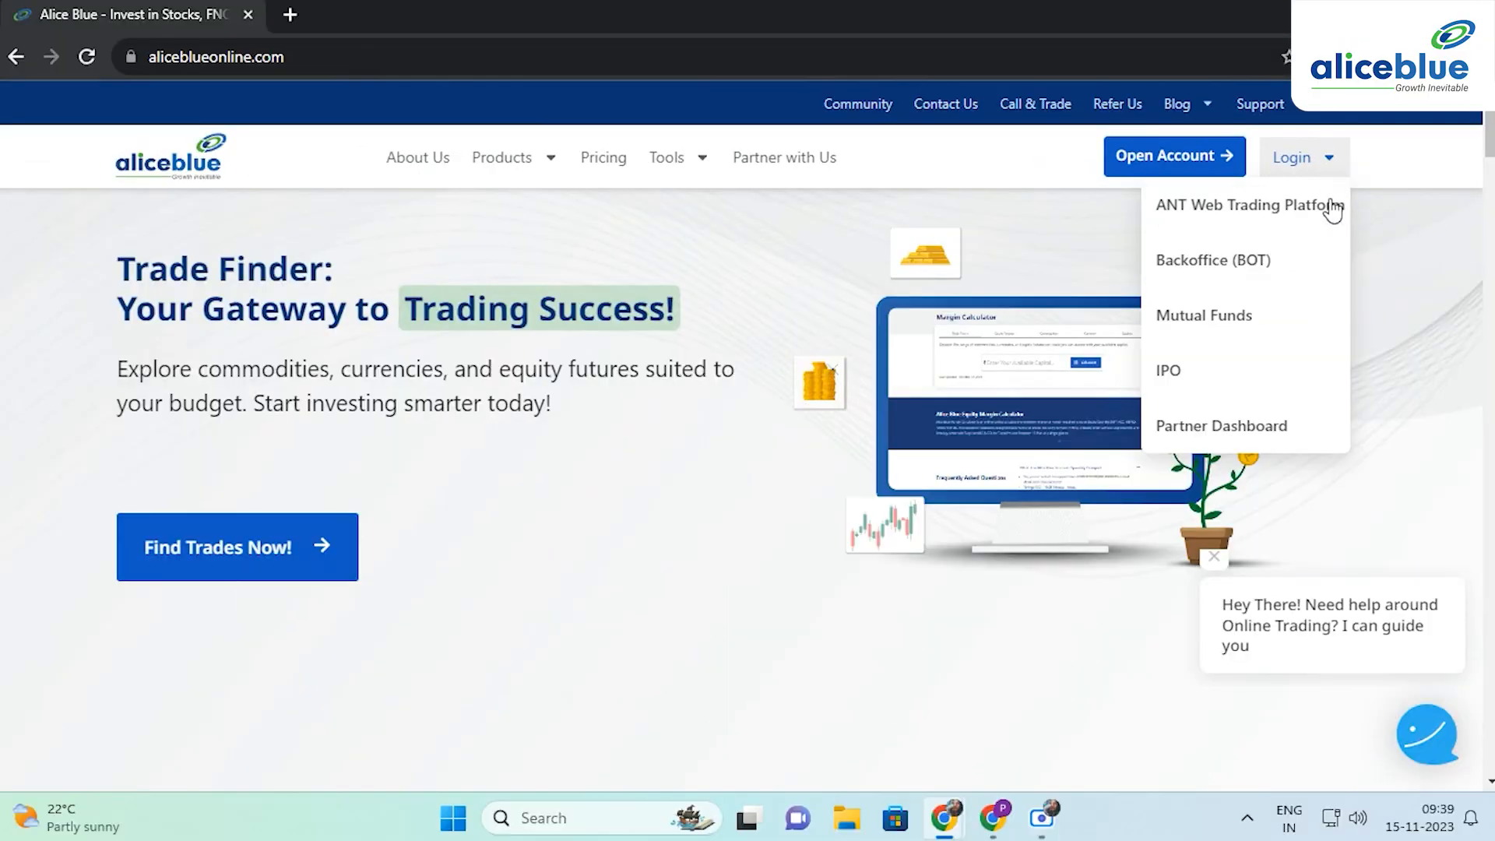
{"action": "mouse_move", "coordinate": [1211, 260]}
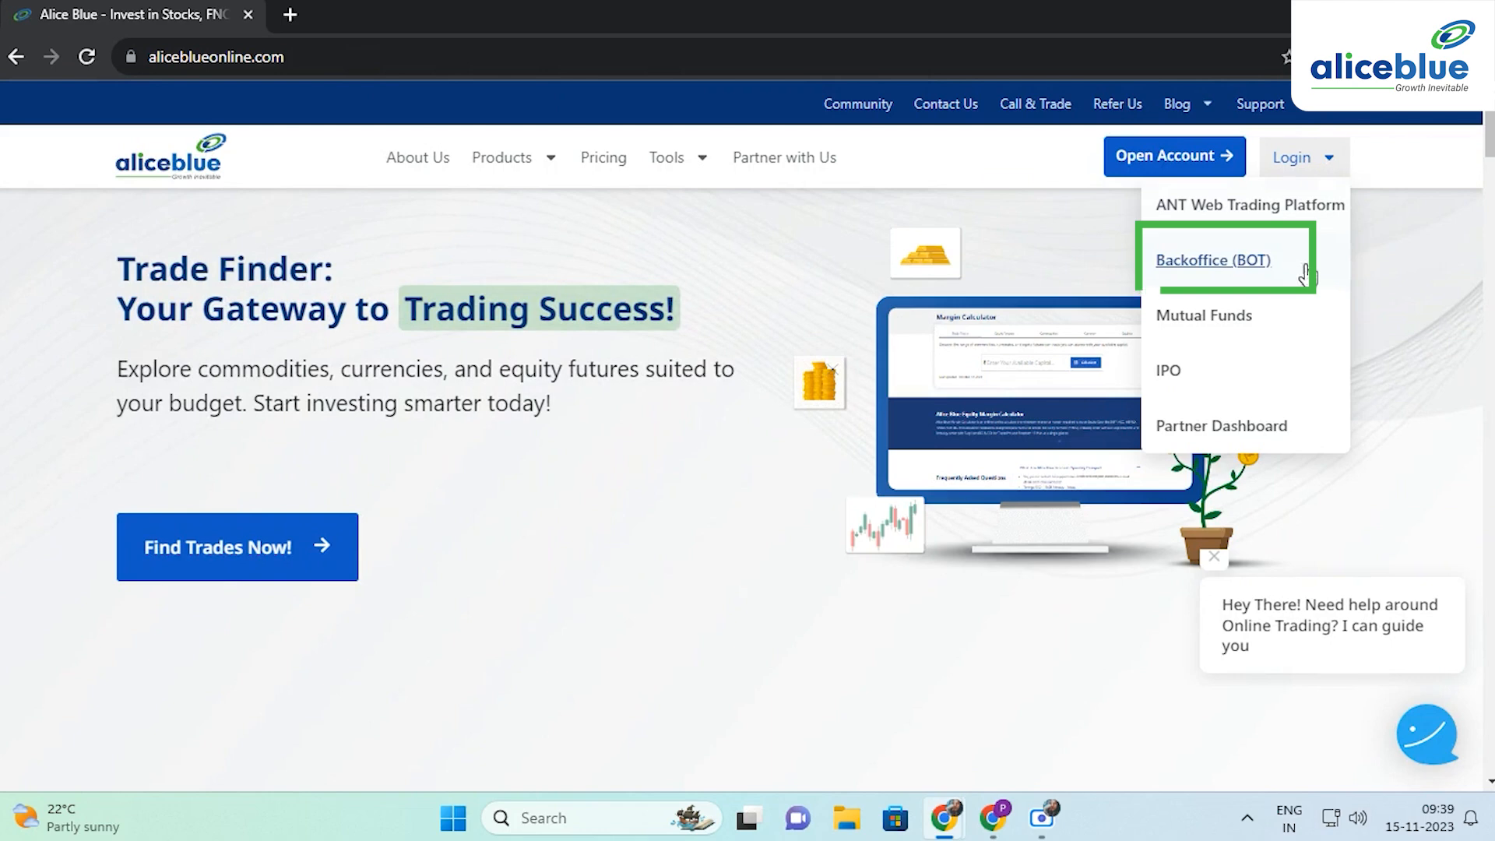
{"action": "left_click", "coordinate": [1211, 260]}
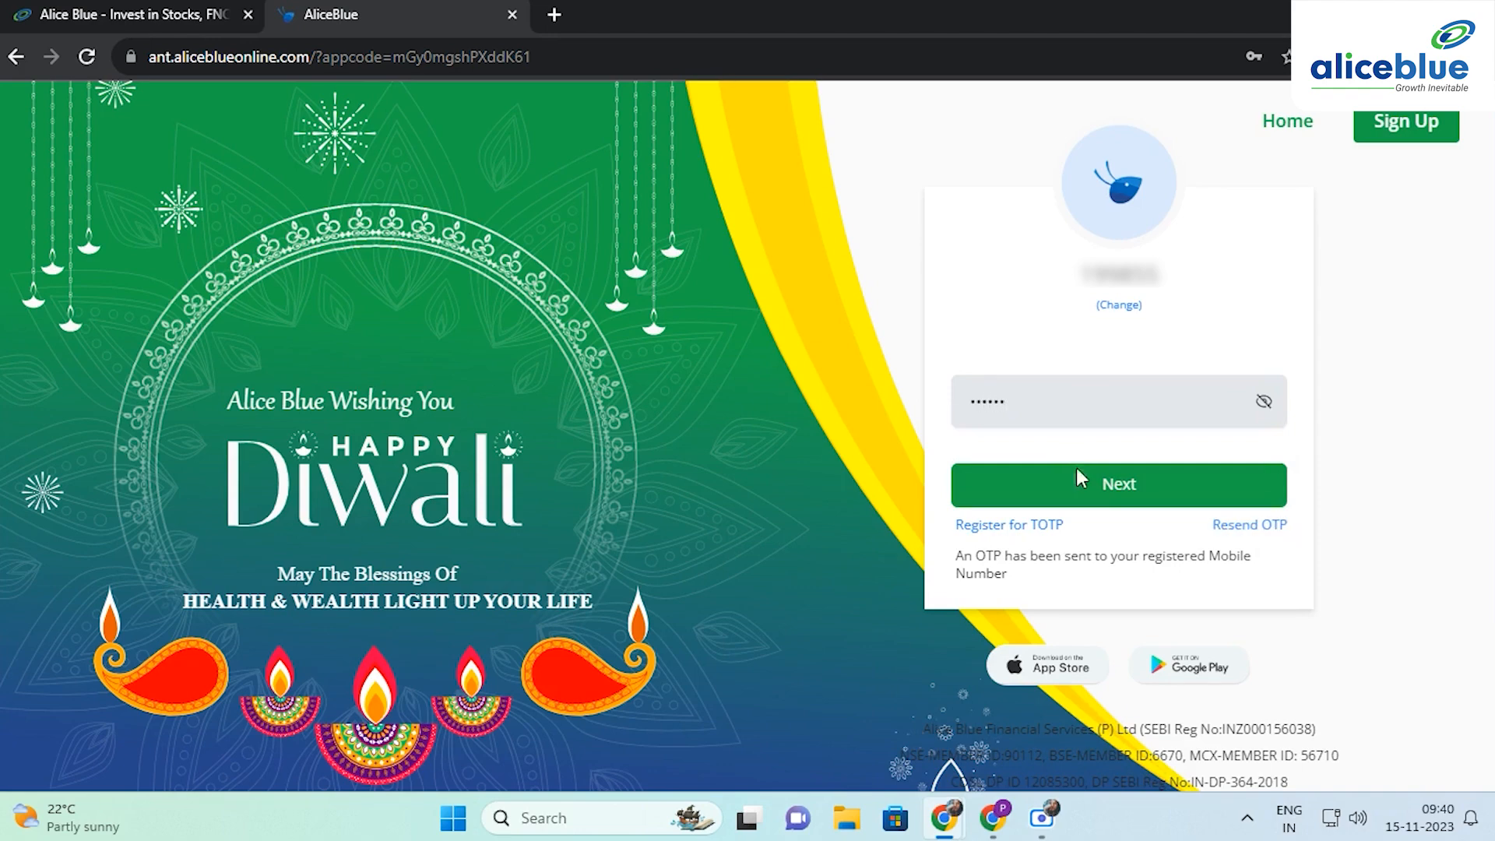
- Submit the password and then the mobile OTP to finish logging in to BOT
{"action": "left_click", "coordinate": [1118, 484]}
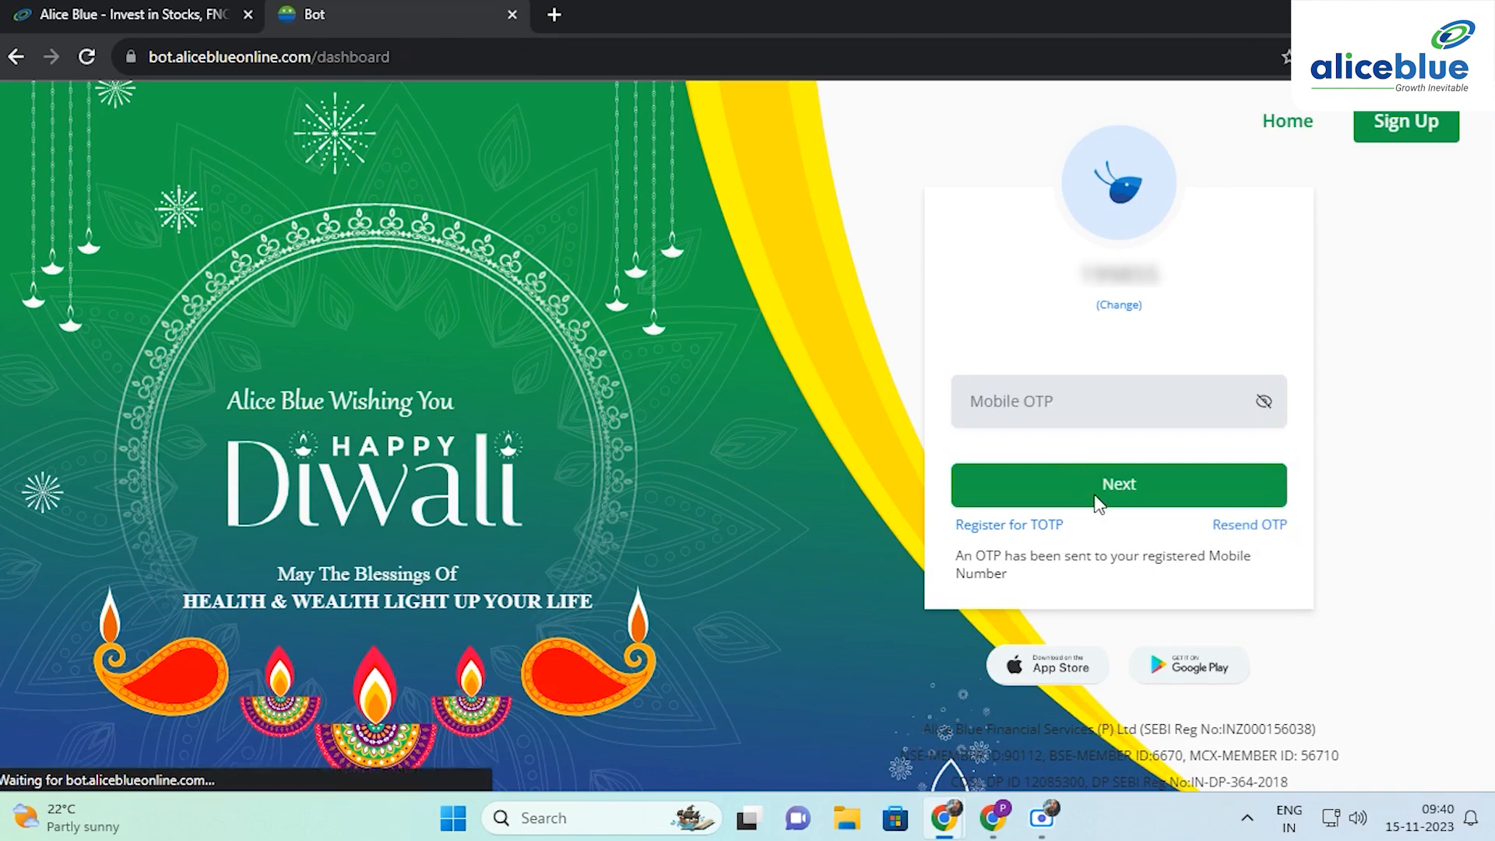
{"action": "left_click", "coordinate": [1117, 484]}
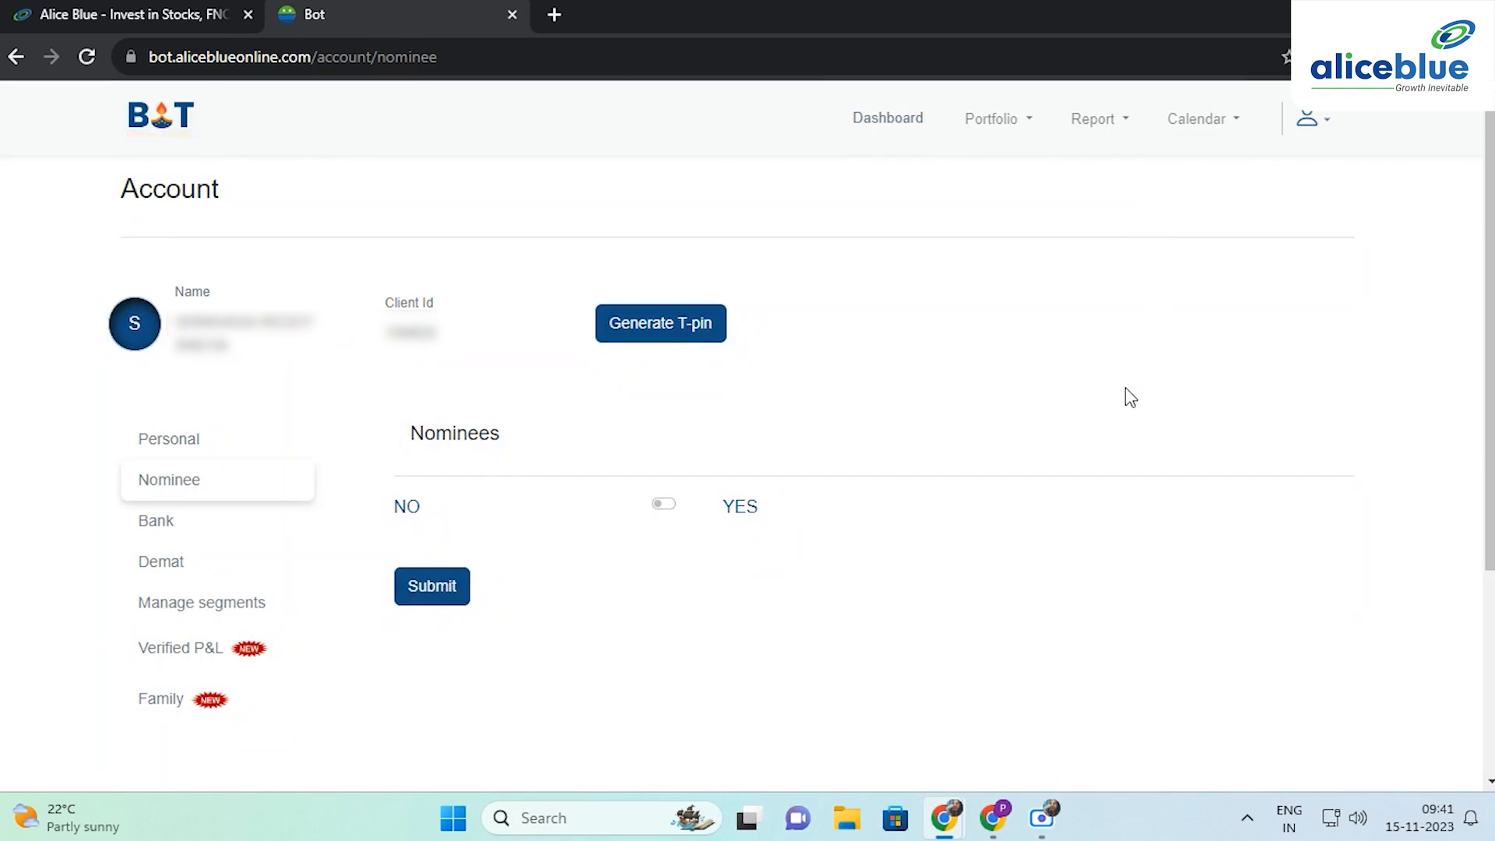
- Go to My Account from the profile menu and show the Personal details
{"action": "left_click", "coordinate": [1314, 118]}
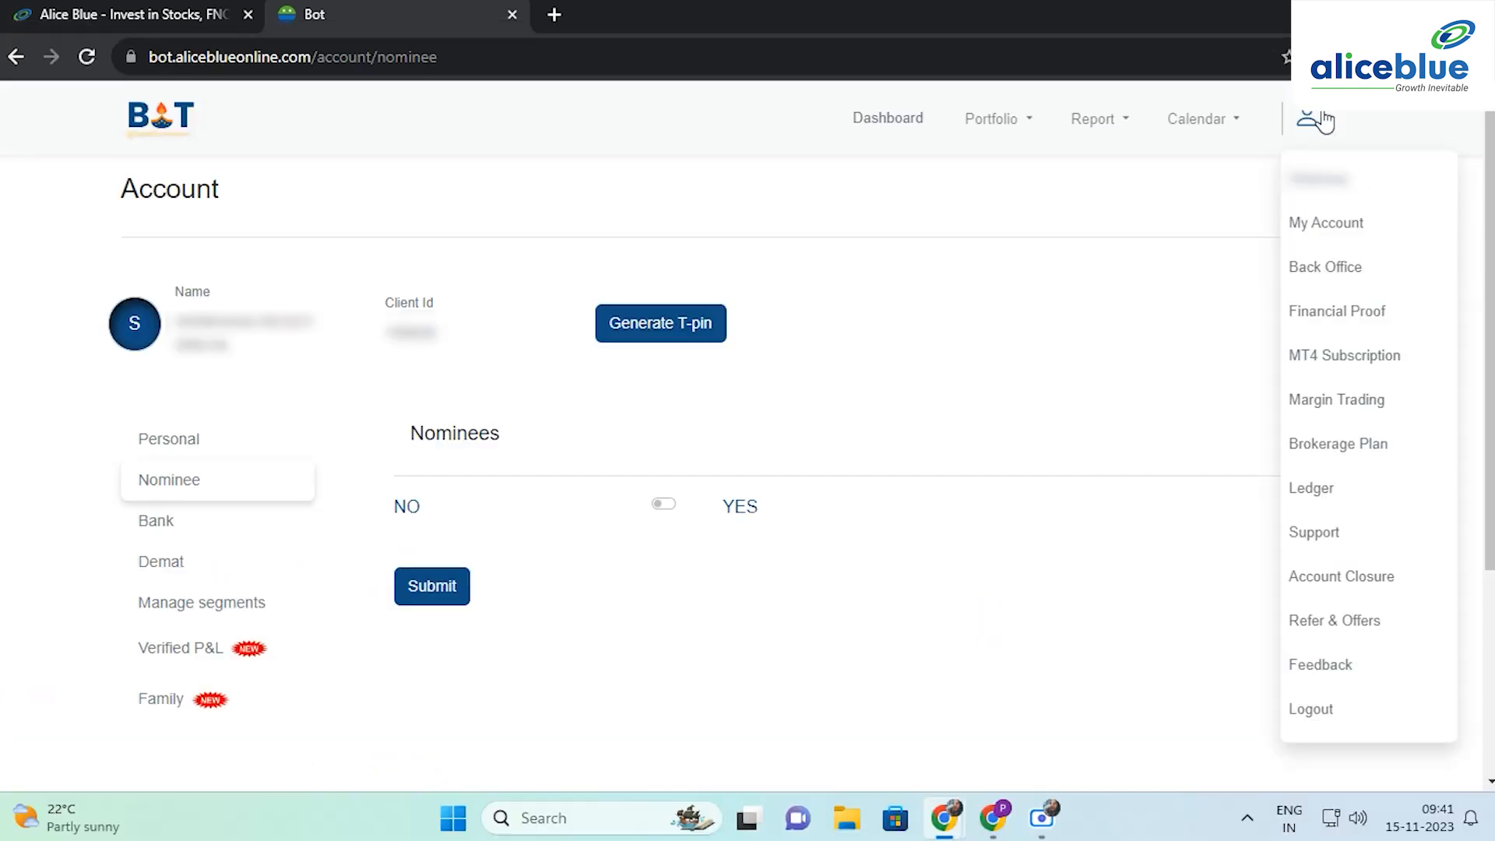
{"action": "mouse_move", "coordinate": [1328, 223]}
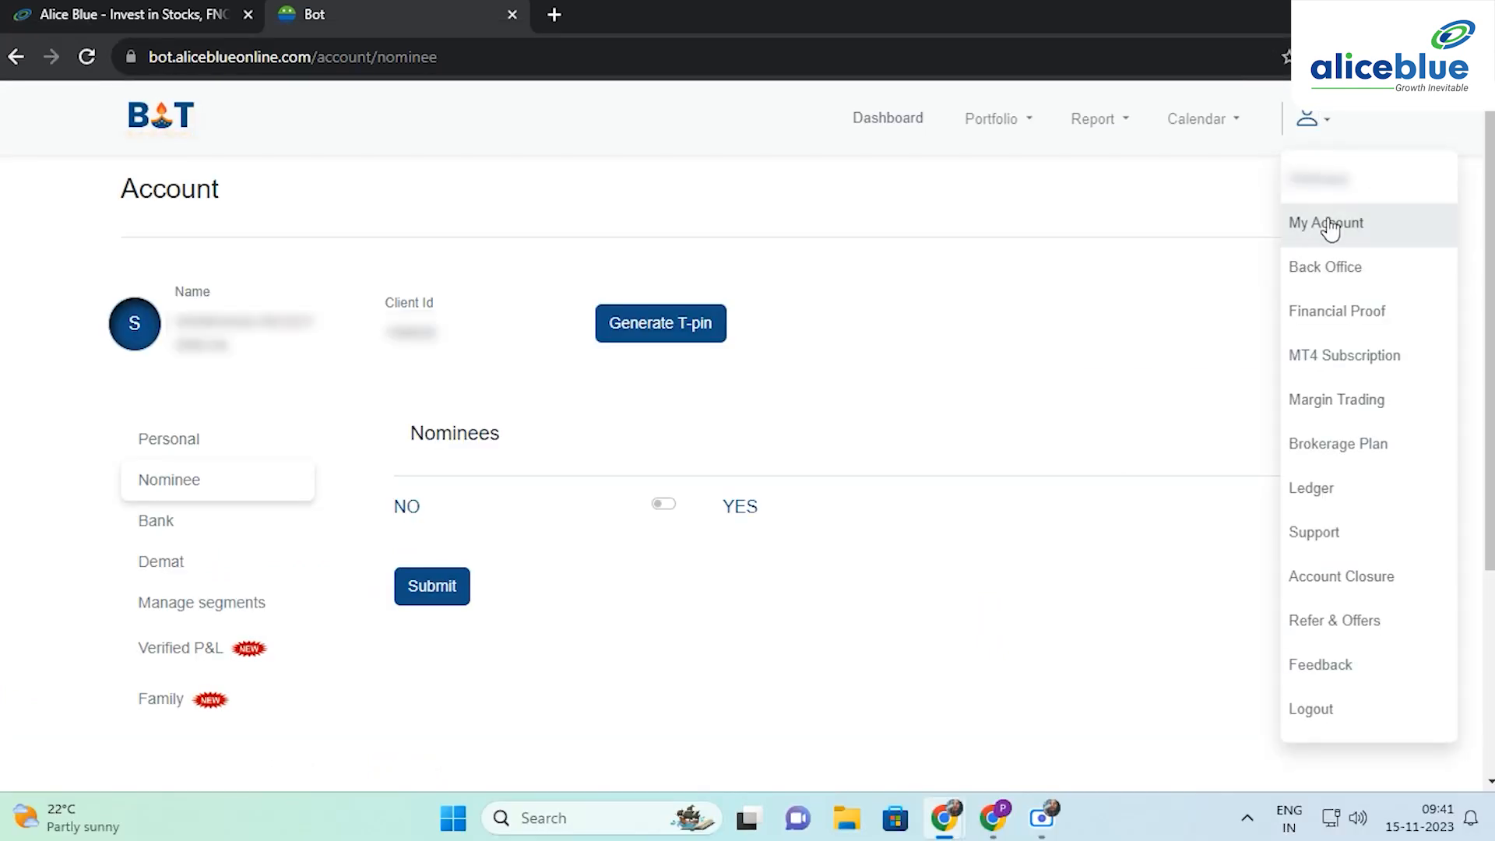
{"action": "left_click", "coordinate": [346, 455]}
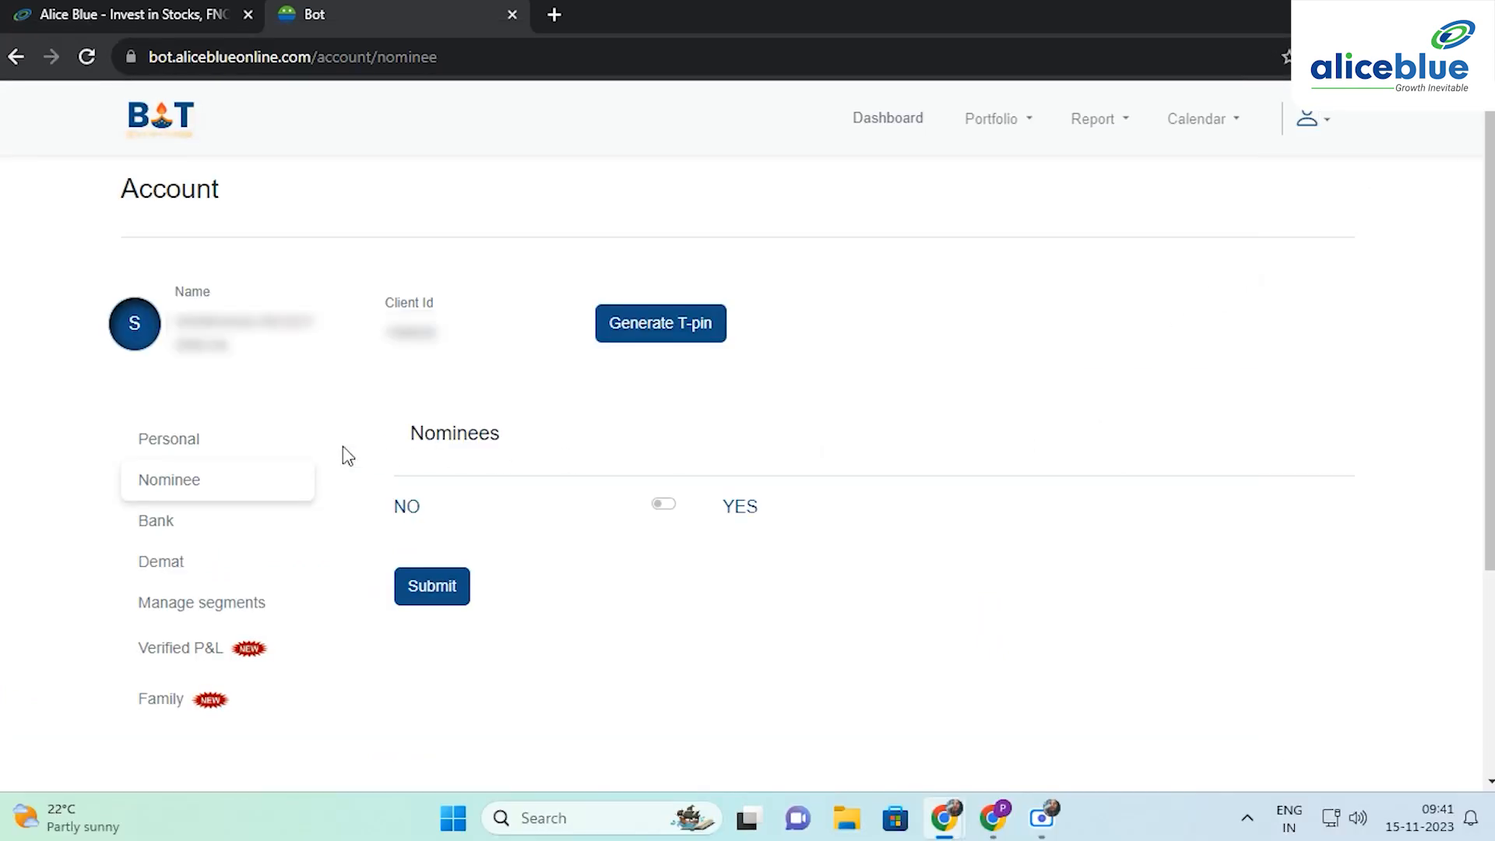
{"action": "left_click", "coordinate": [168, 439]}
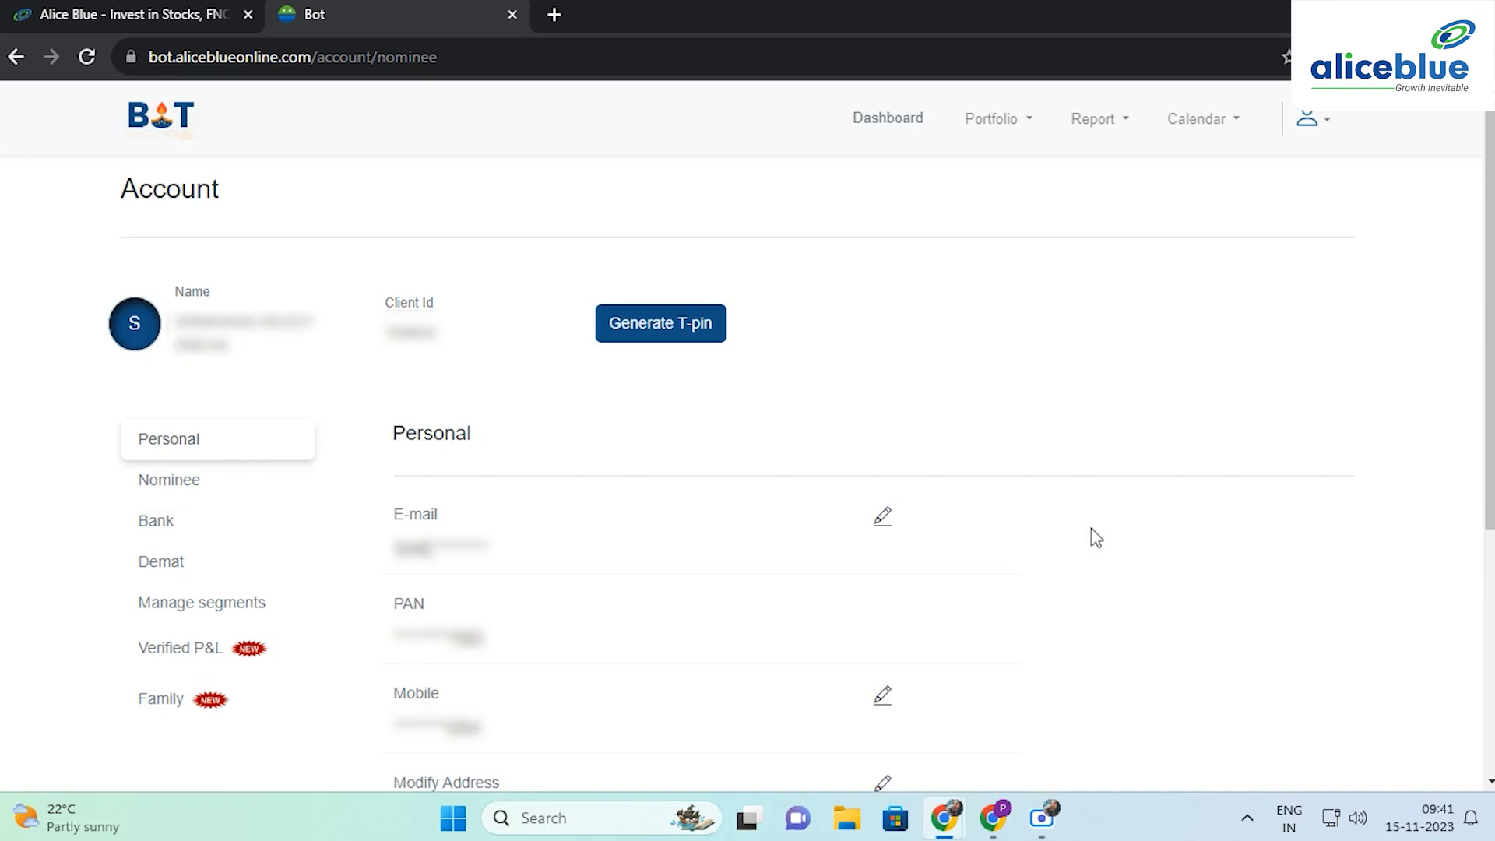
{"action": "left_click", "coordinate": [879, 516]}
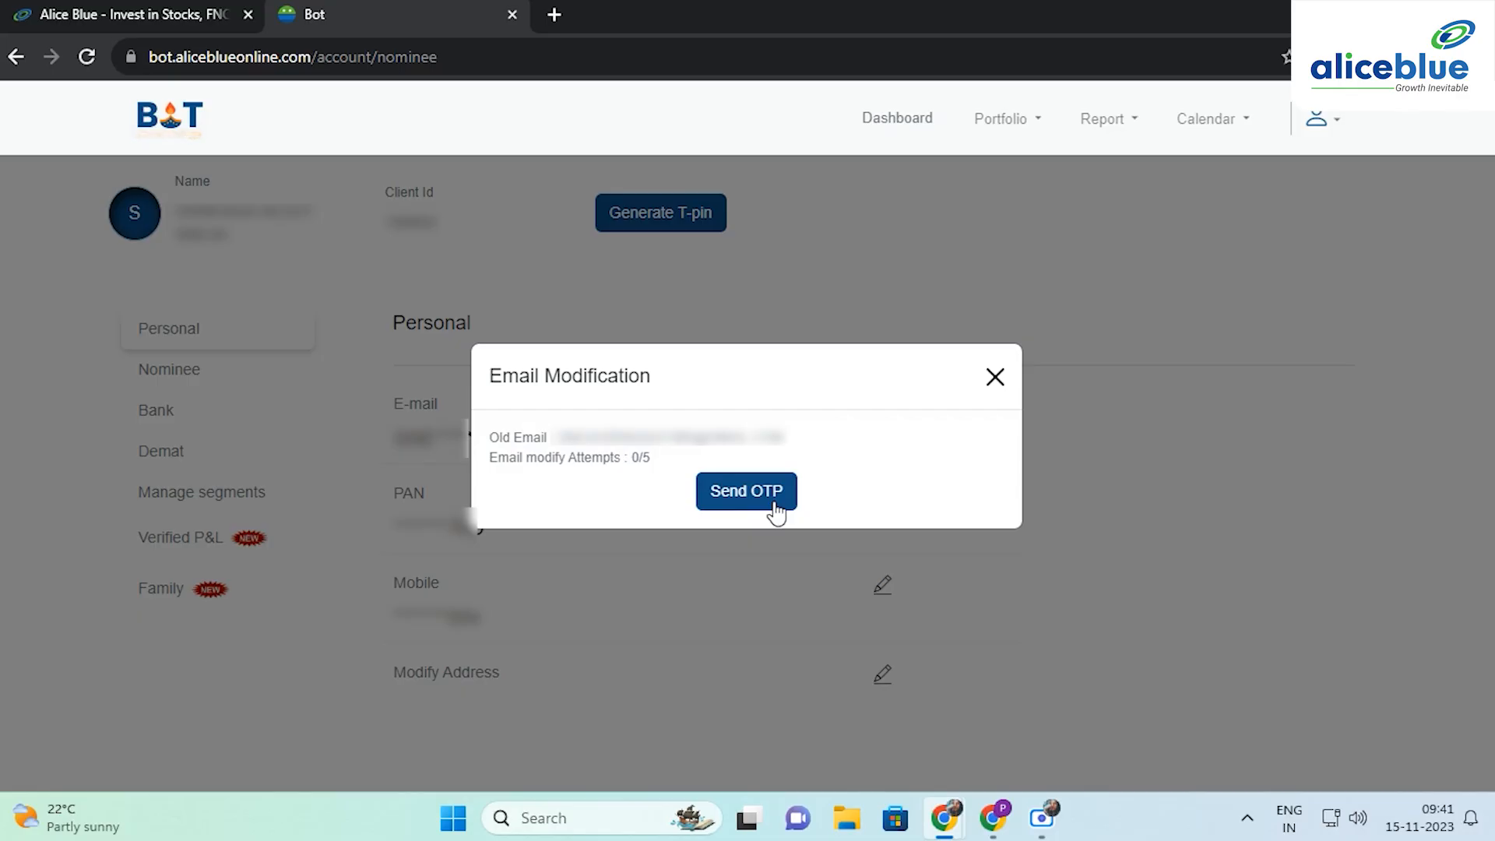
{"action": "mouse_move", "coordinate": [889, 416]}
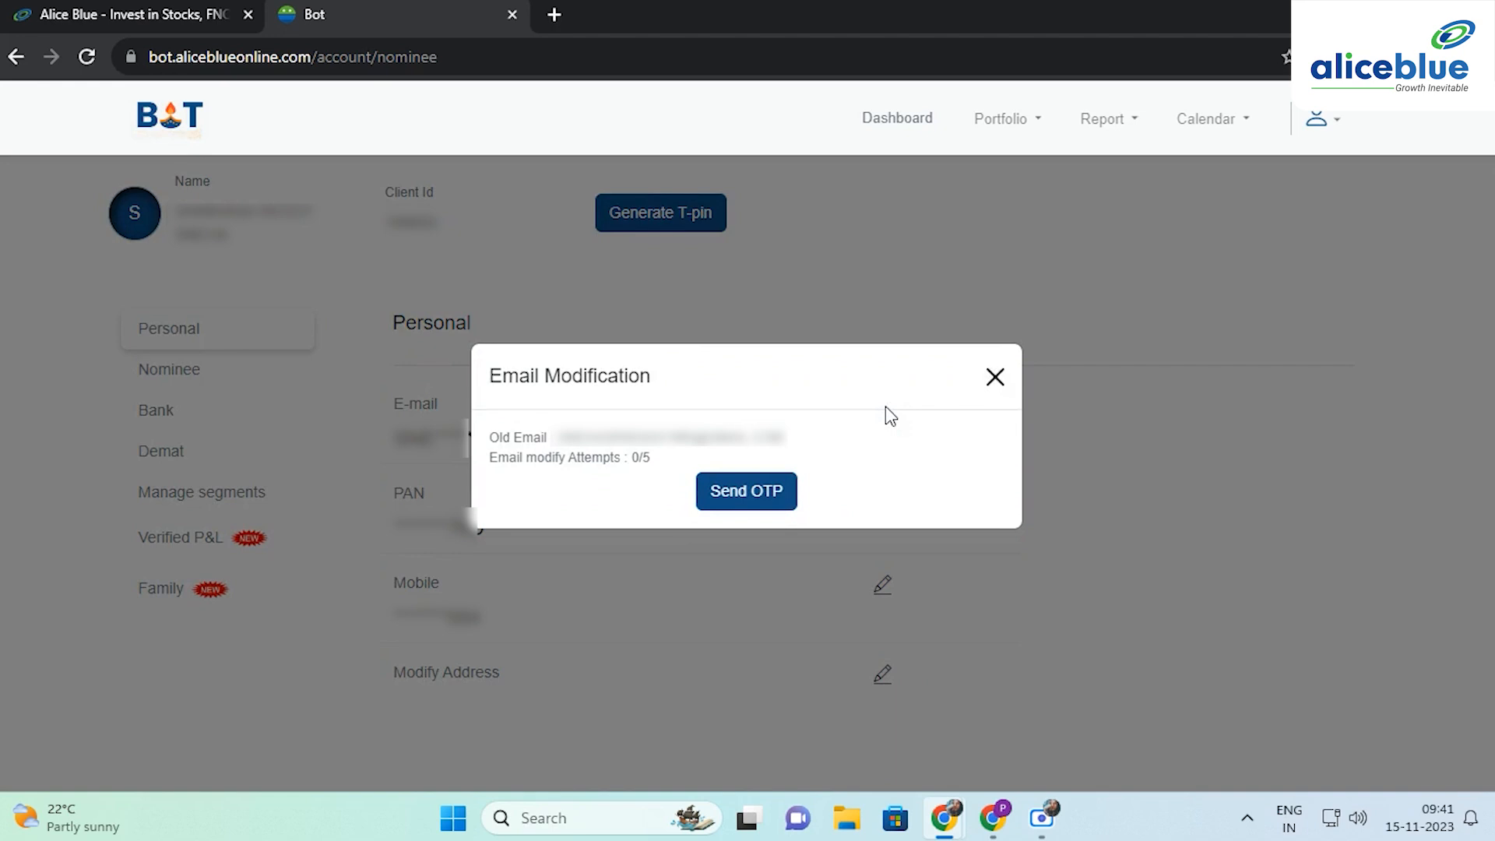
{"action": "left_click", "coordinate": [744, 490]}
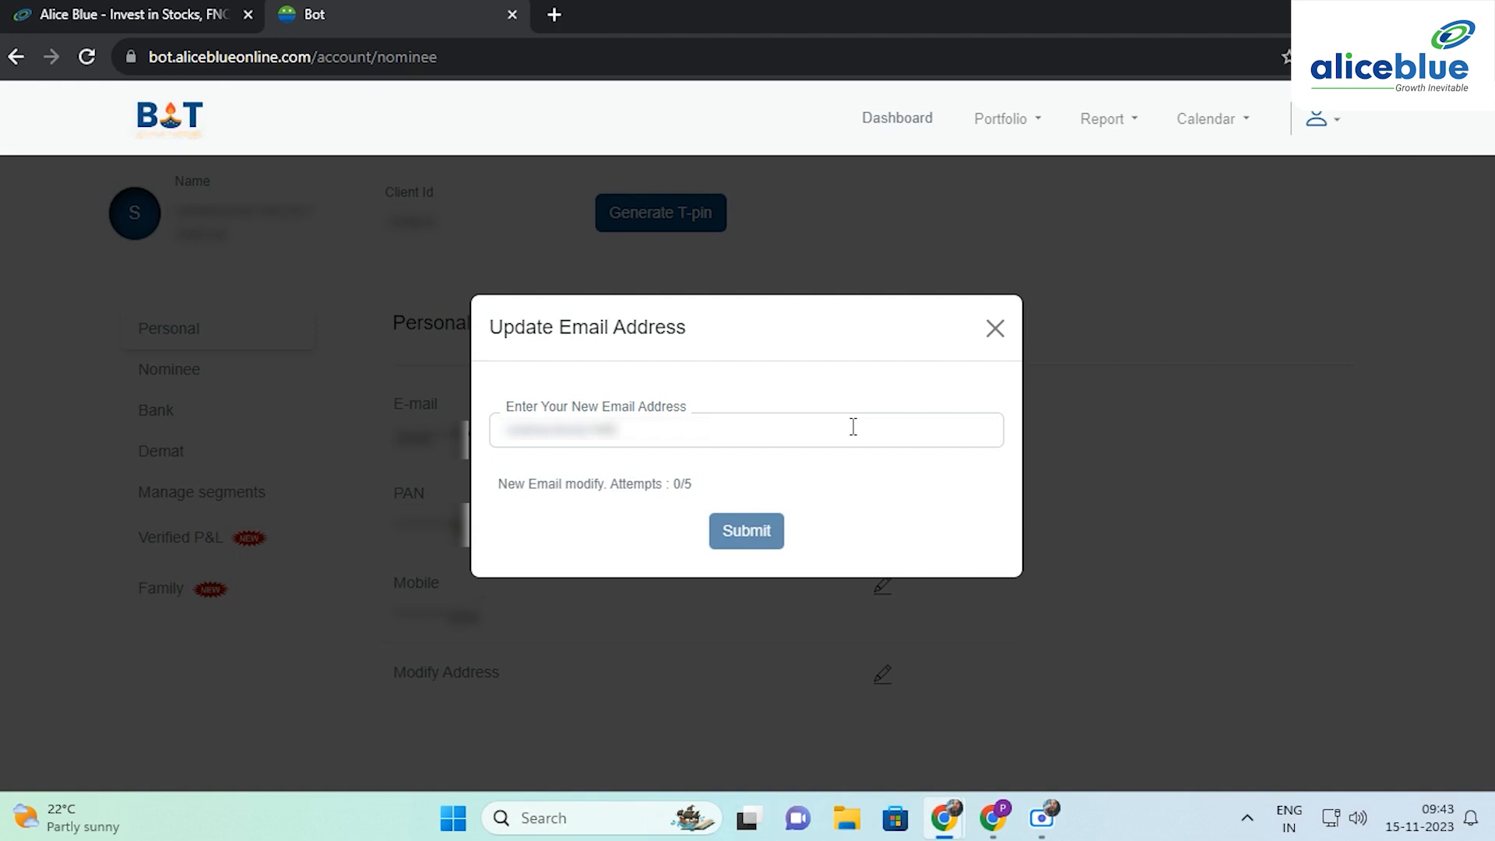
{"action": "left_click", "coordinate": [993, 329]}
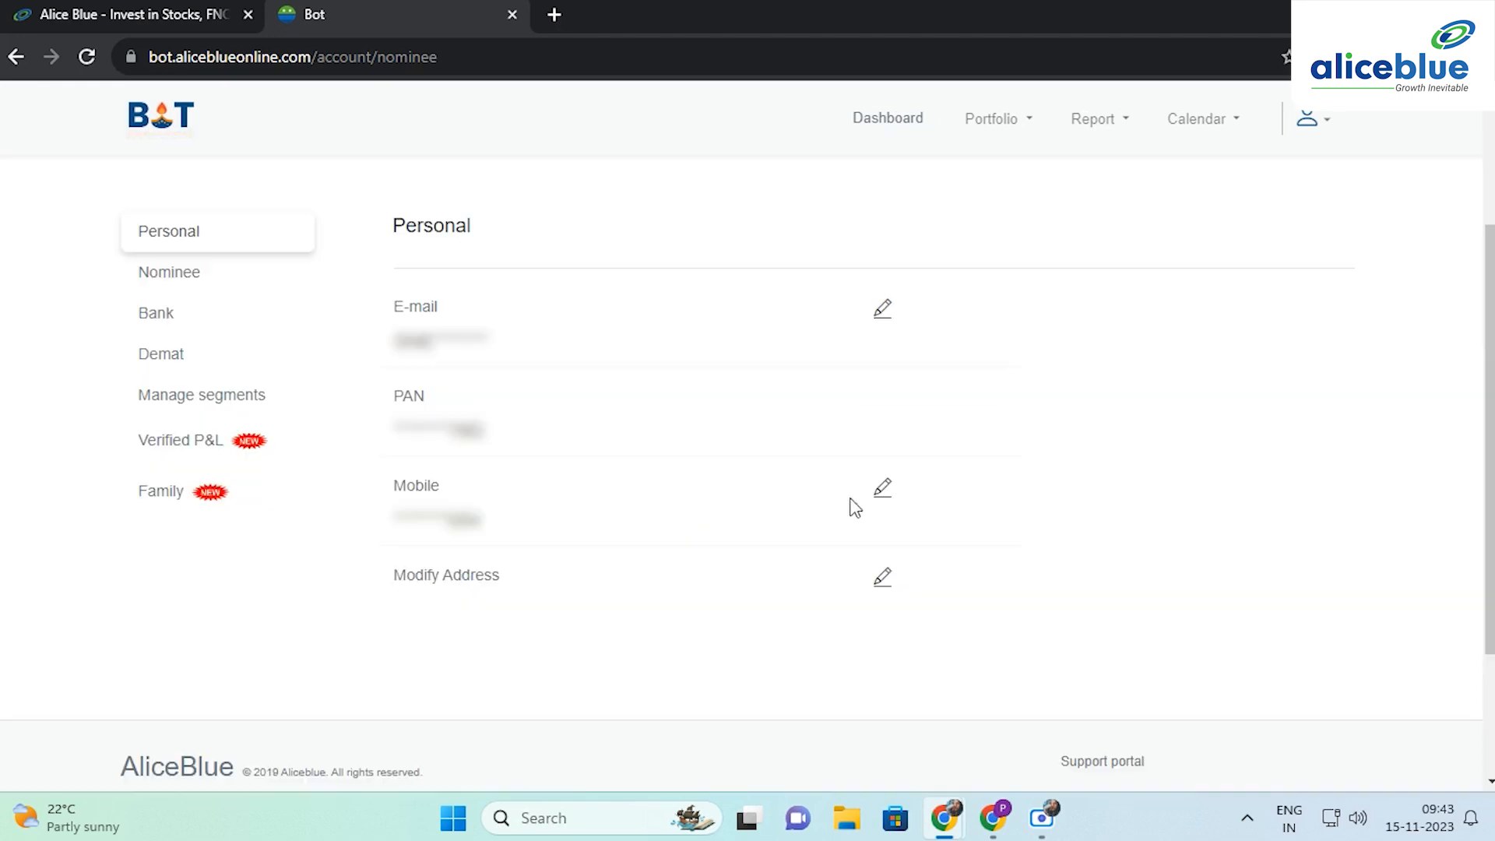
- Request a mobile-change OTP, dismiss the Verify OTP dialog, then move to the Bank section
{"action": "left_click", "coordinate": [881, 488]}
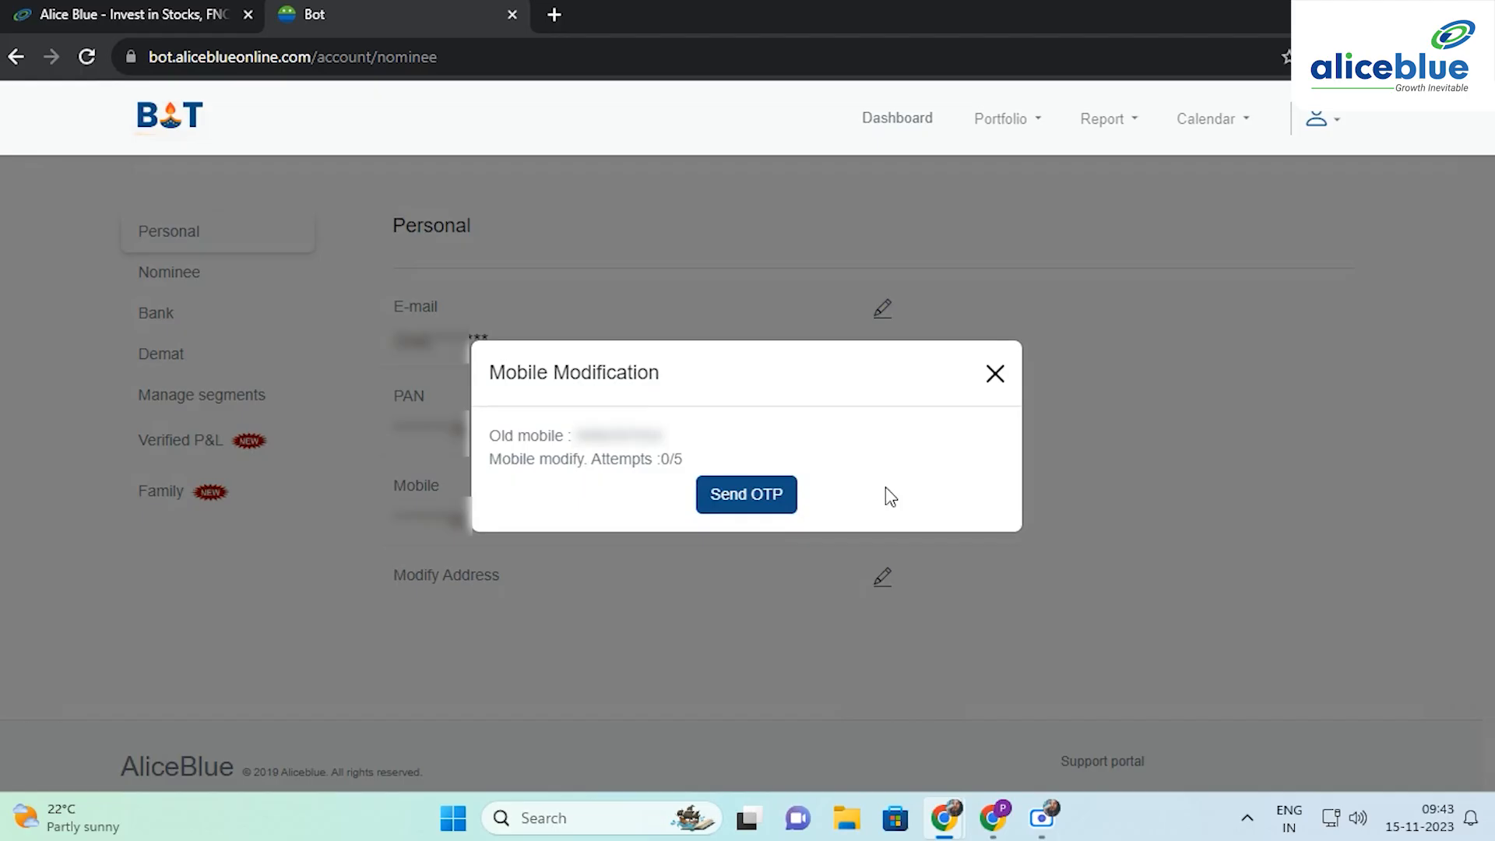
{"action": "left_click", "coordinate": [746, 494]}
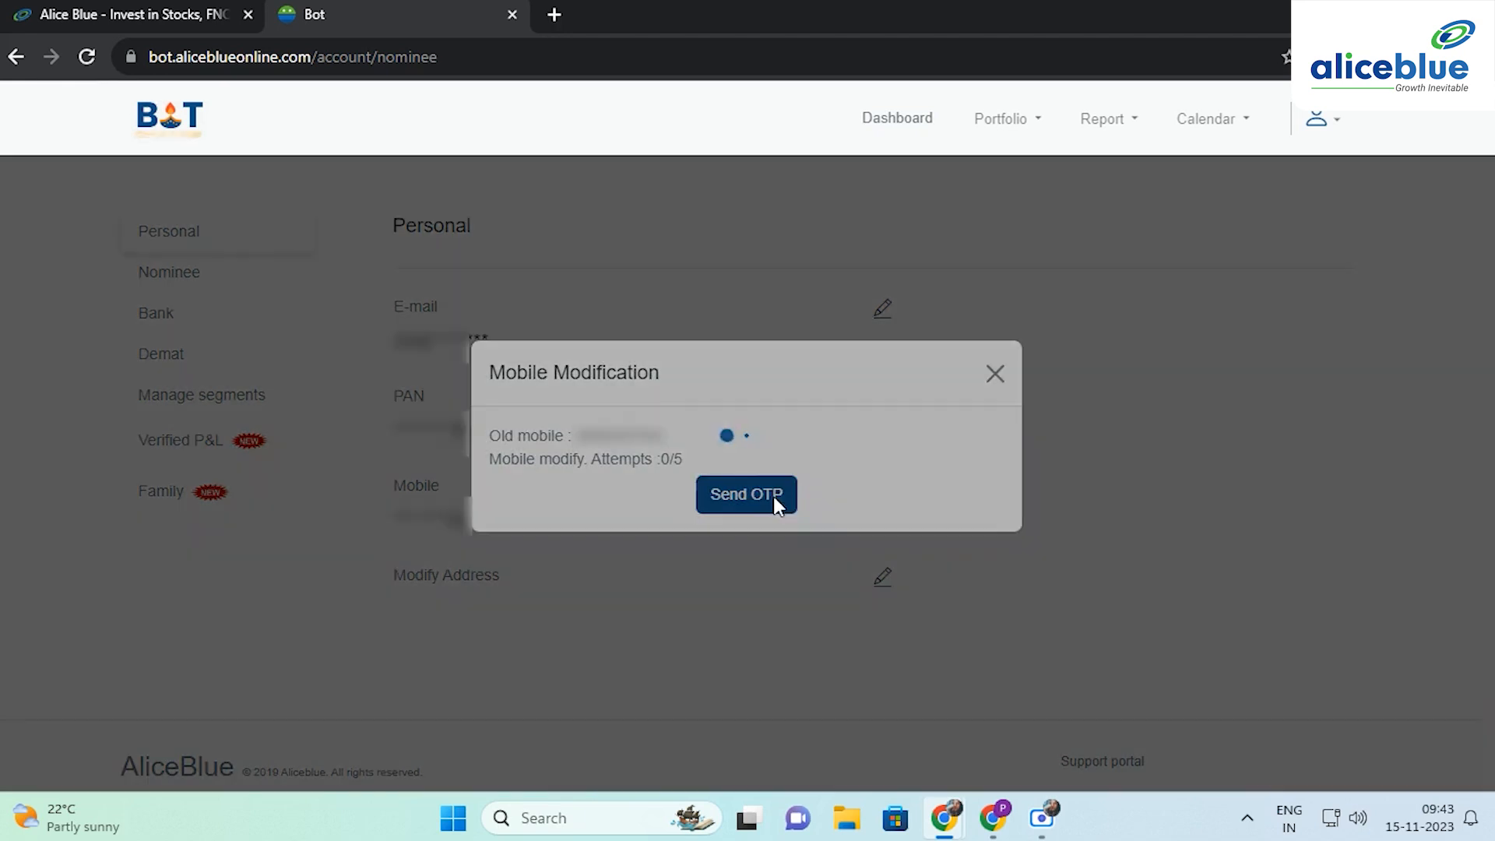
{"action": "mouse_move", "coordinate": [613, 477]}
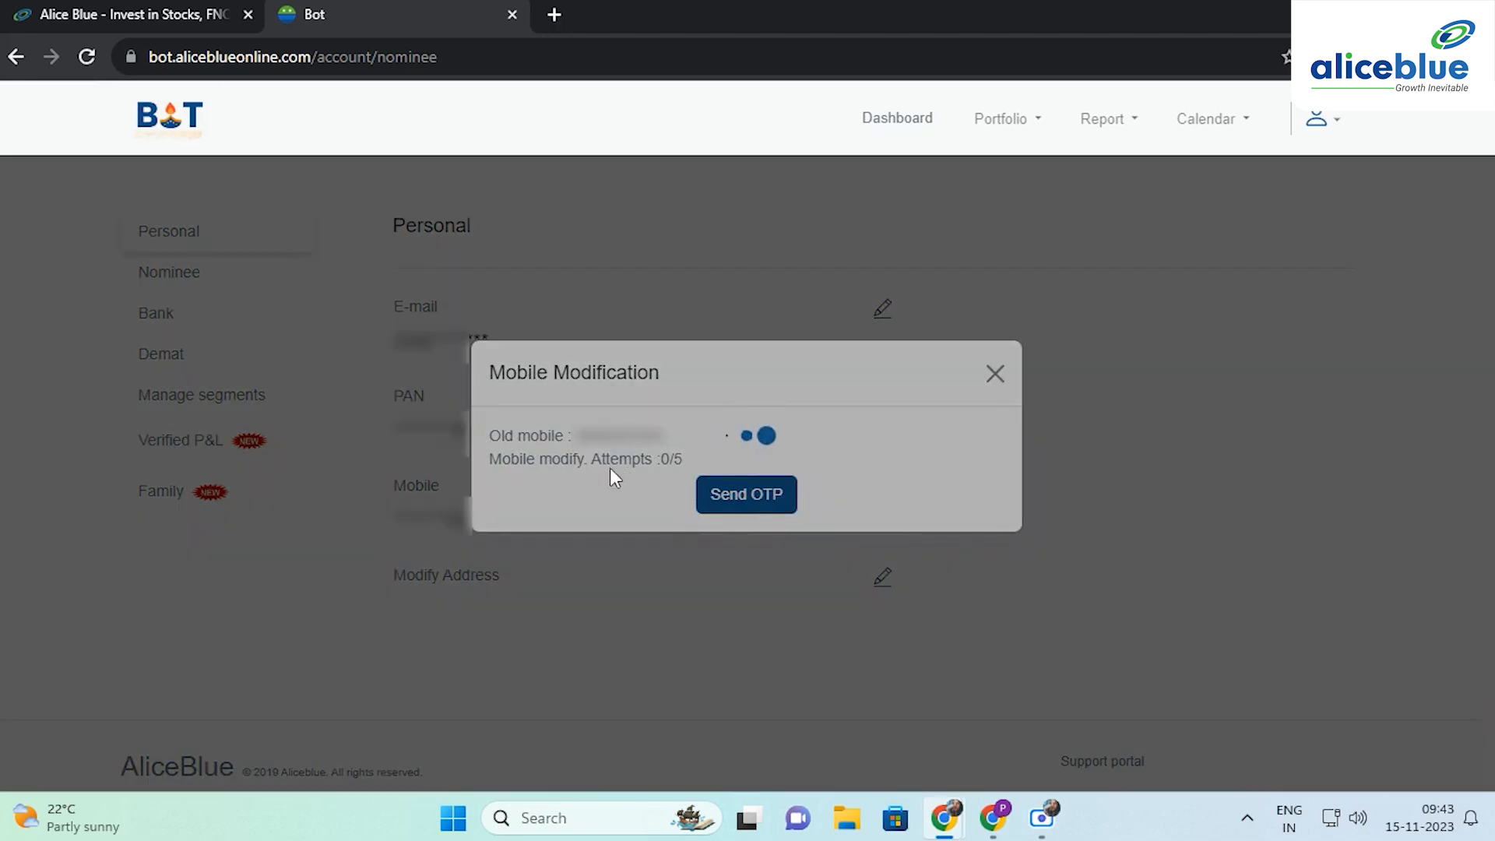
{"action": "left_click", "coordinate": [746, 494]}
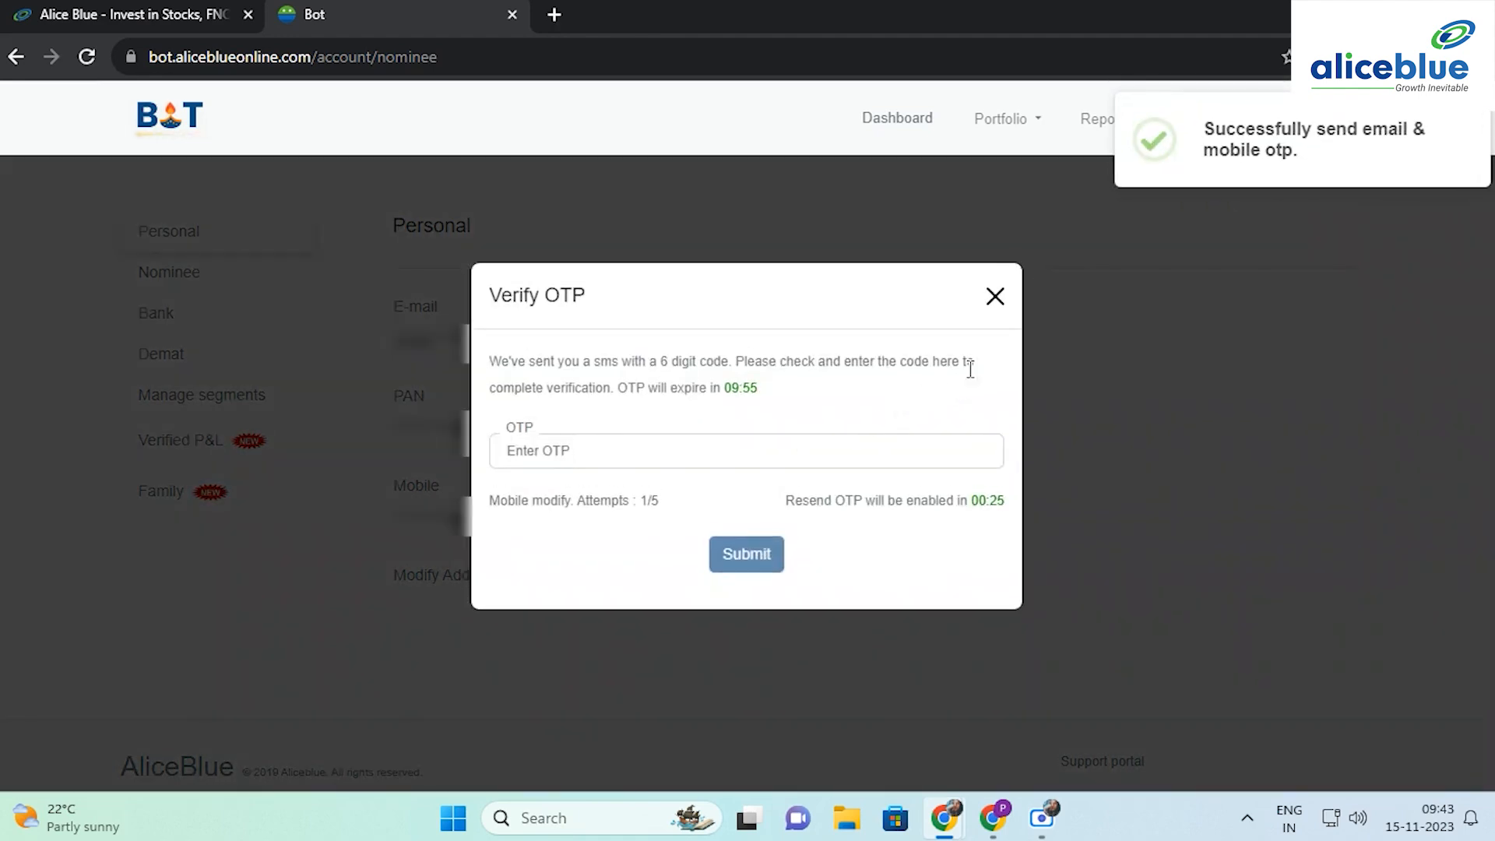
{"action": "left_click", "coordinate": [995, 296]}
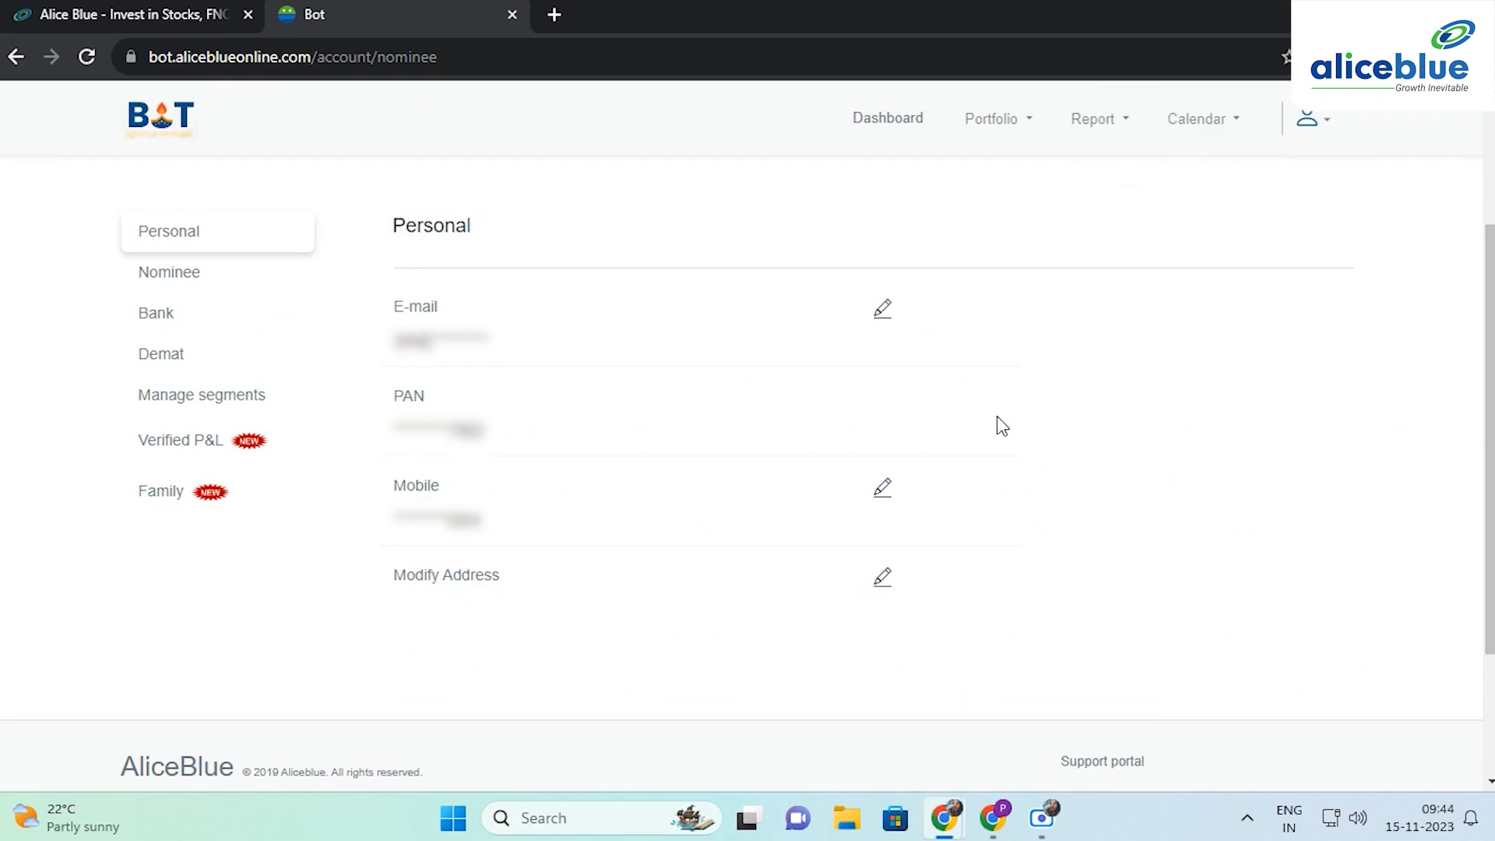
{"action": "left_click", "coordinate": [155, 313]}
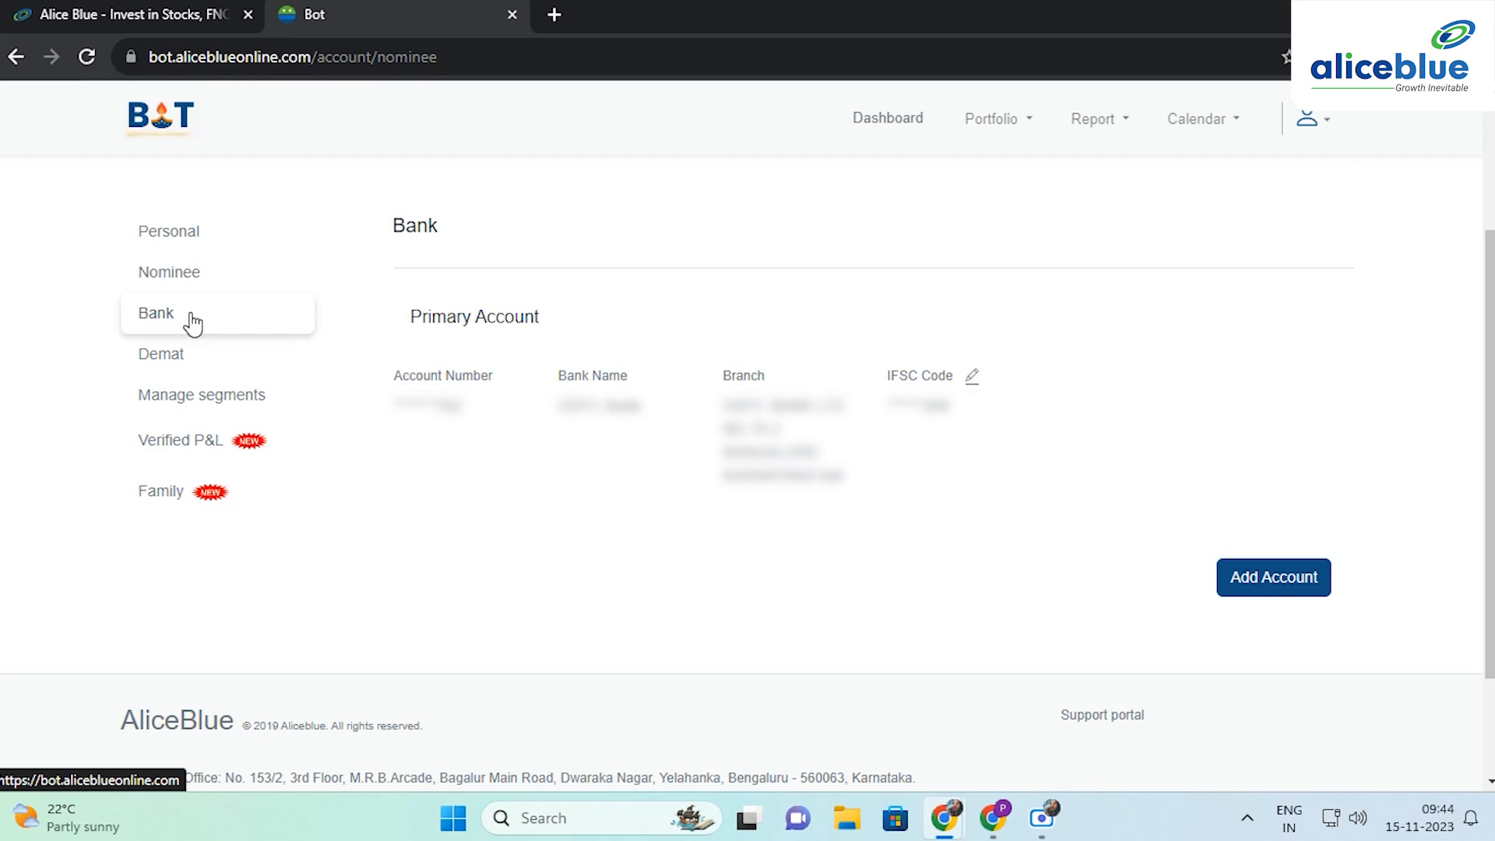
{"action": "mouse_move", "coordinate": [337, 385]}
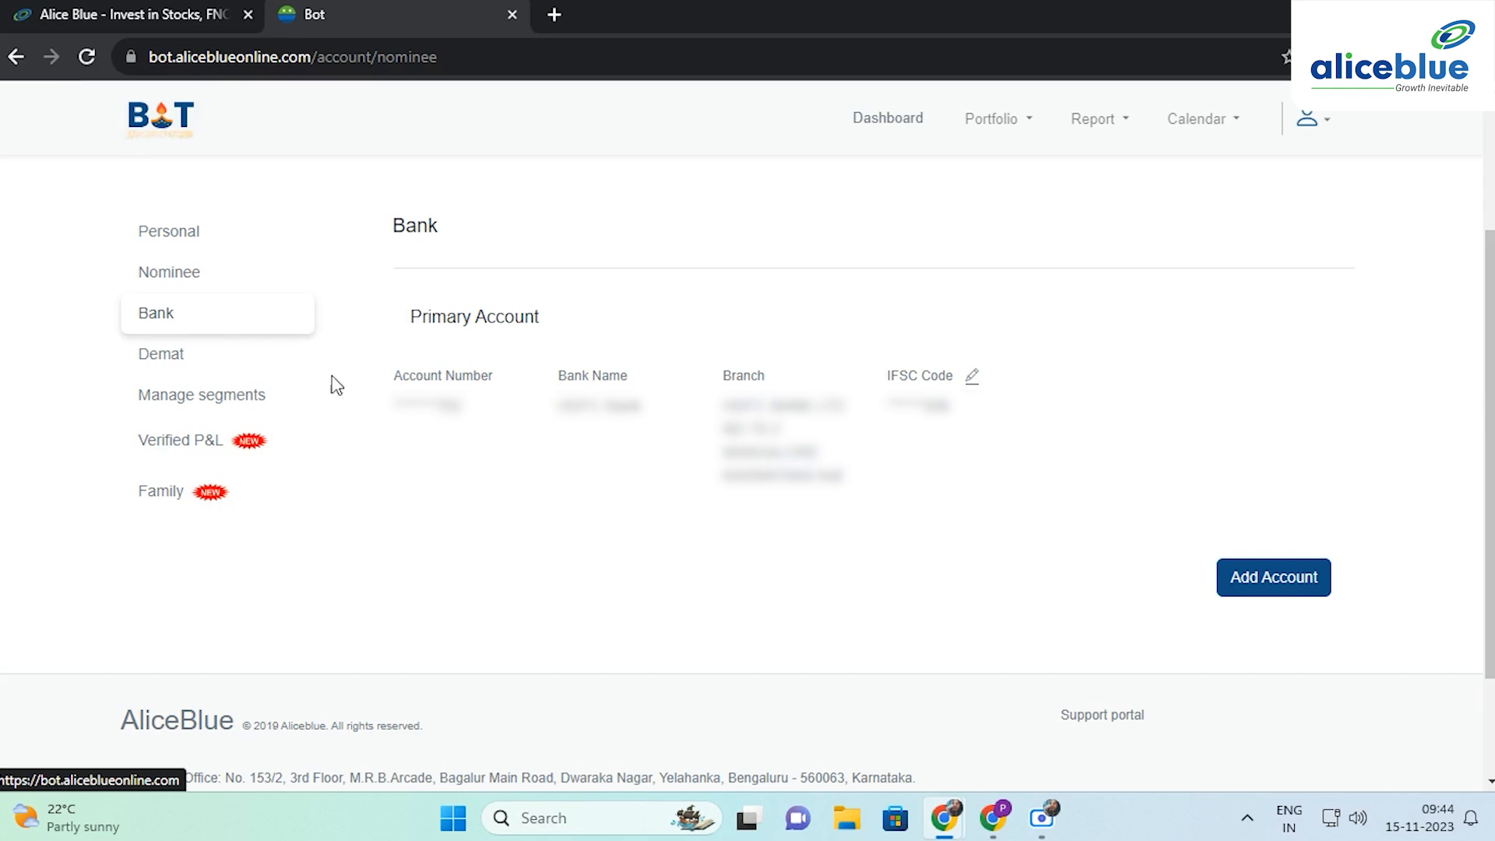
- Review the primary bank account and start adding a new bank account
{"action": "scroll", "scroll_direction": "down", "scroll_amount": 3}
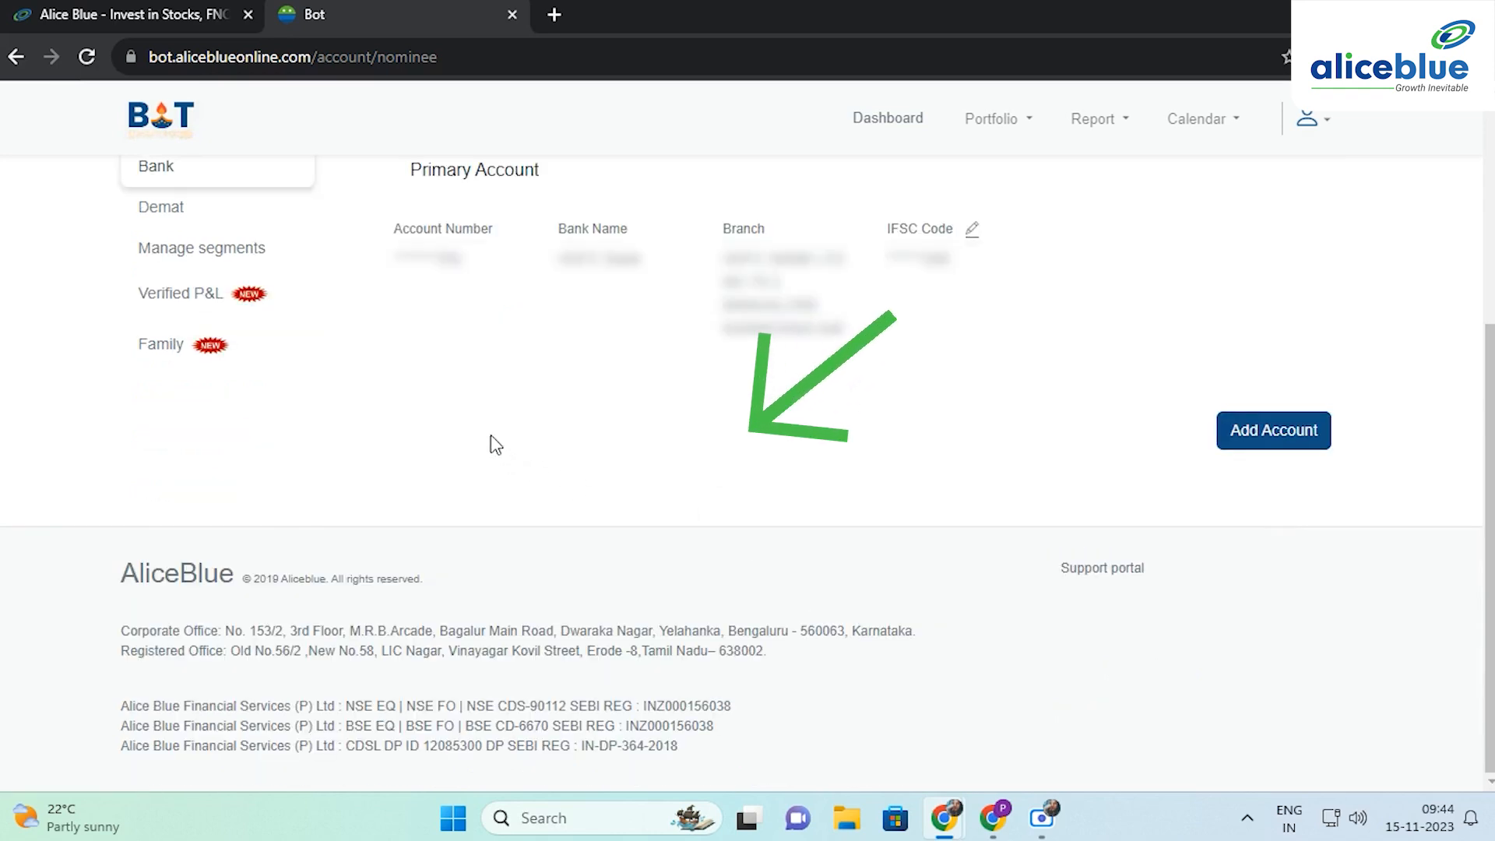
{"action": "scroll", "scroll_direction": "up", "scroll_amount": 3}
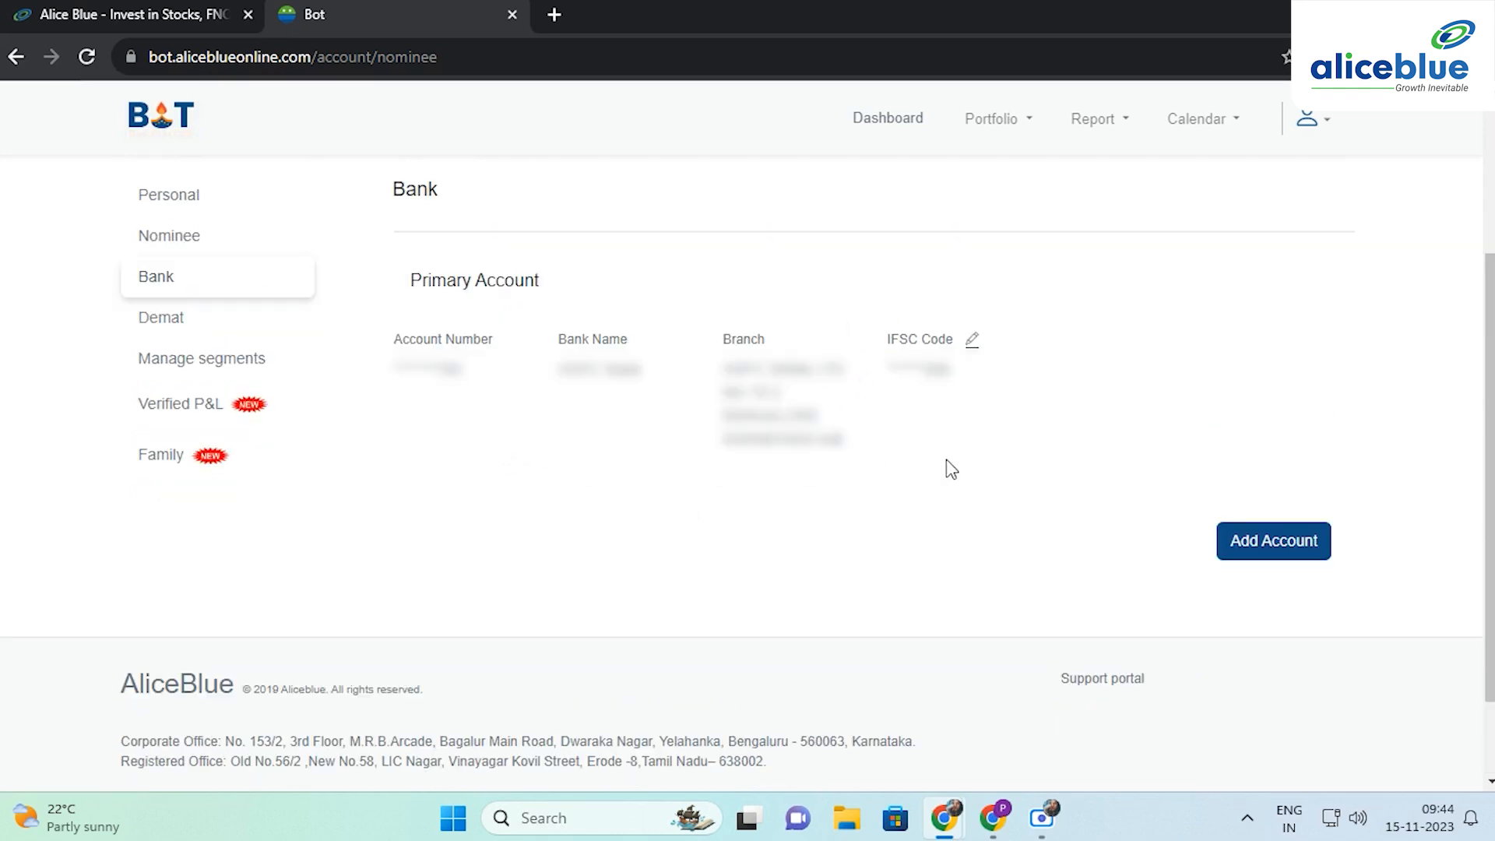
{"action": "left_click", "coordinate": [1272, 540]}
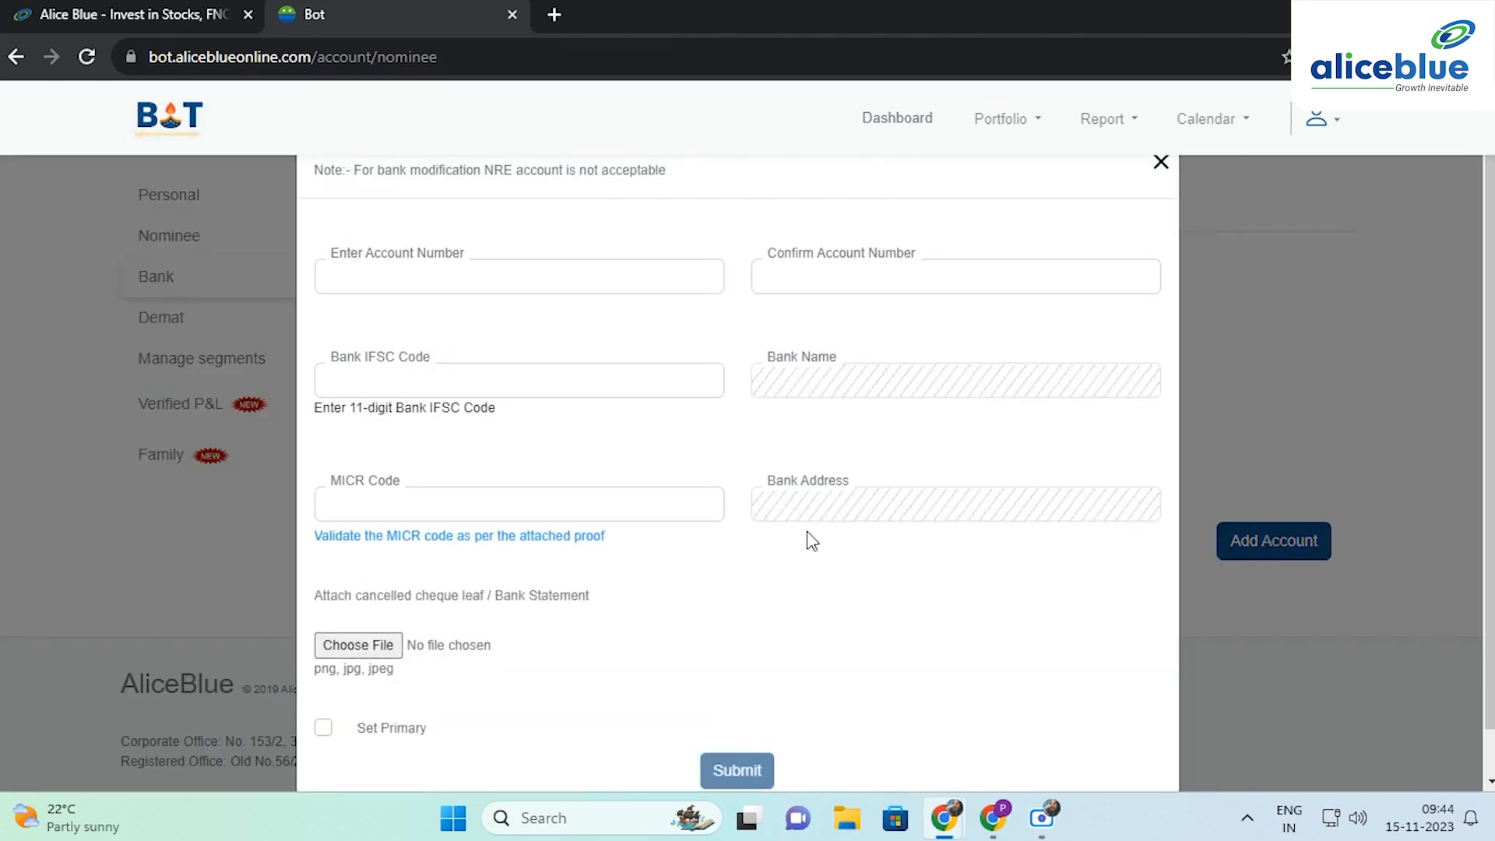
- Select the MICR Code field and begin choosing a cheque leaf or statement file to attach
{"action": "left_click", "coordinate": [518, 278]}
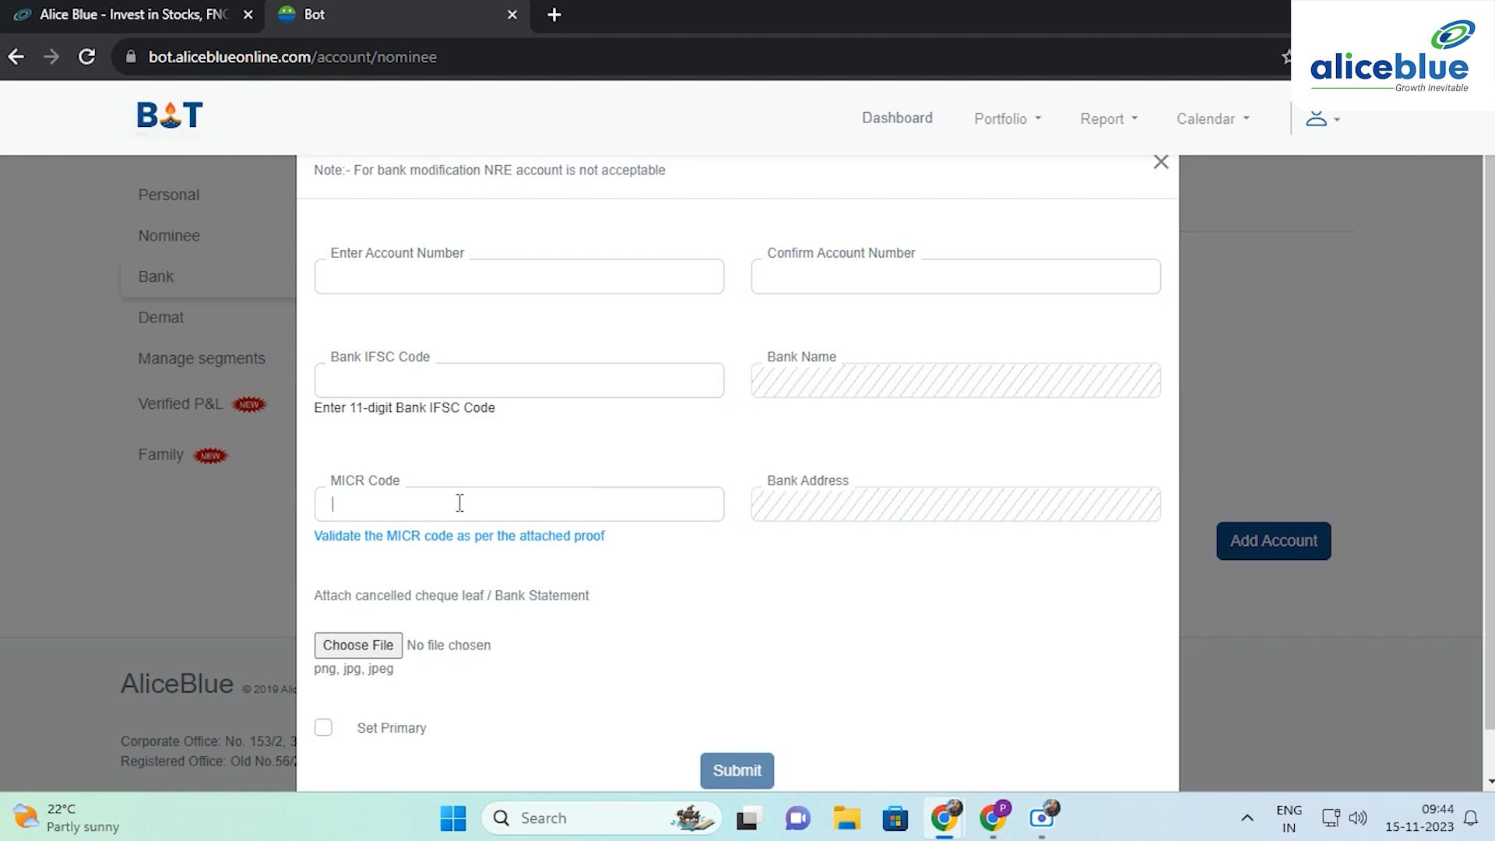
{"action": "mouse_move", "coordinate": [628, 570]}
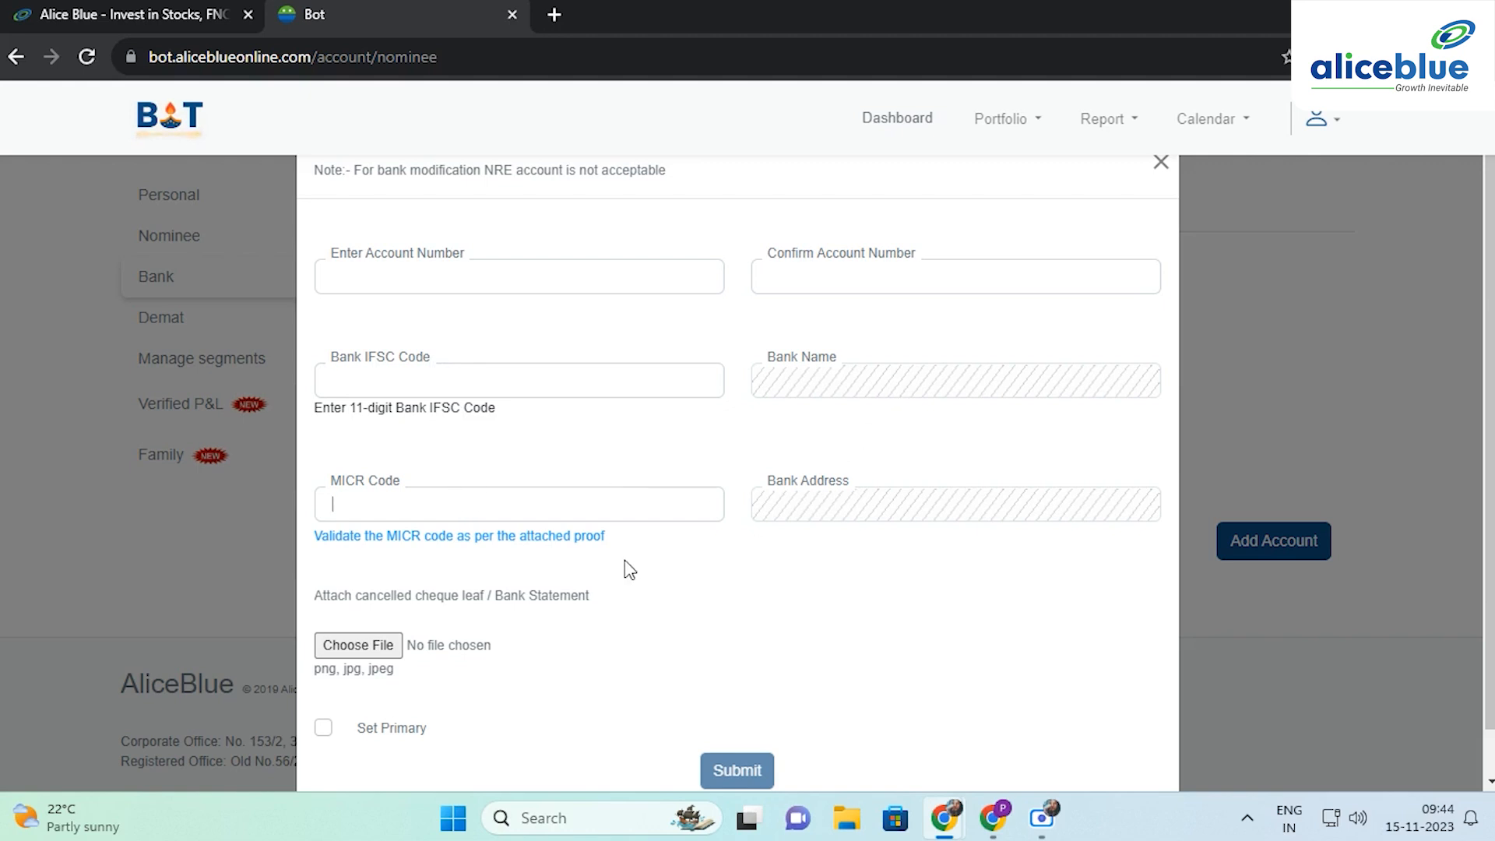
{"action": "mouse_move", "coordinate": [619, 496]}
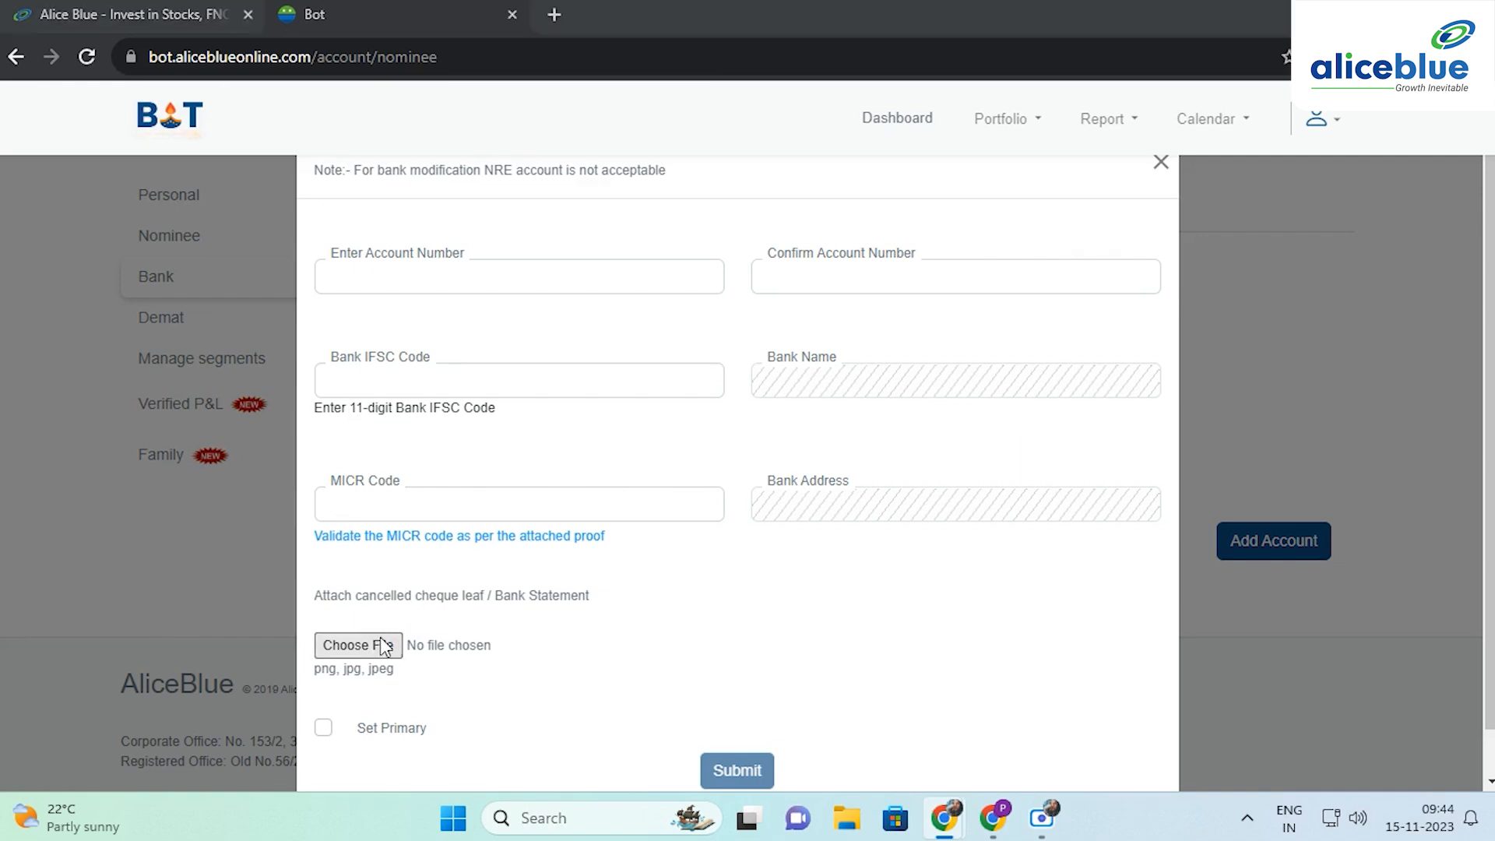
{"action": "left_click", "coordinate": [358, 644]}
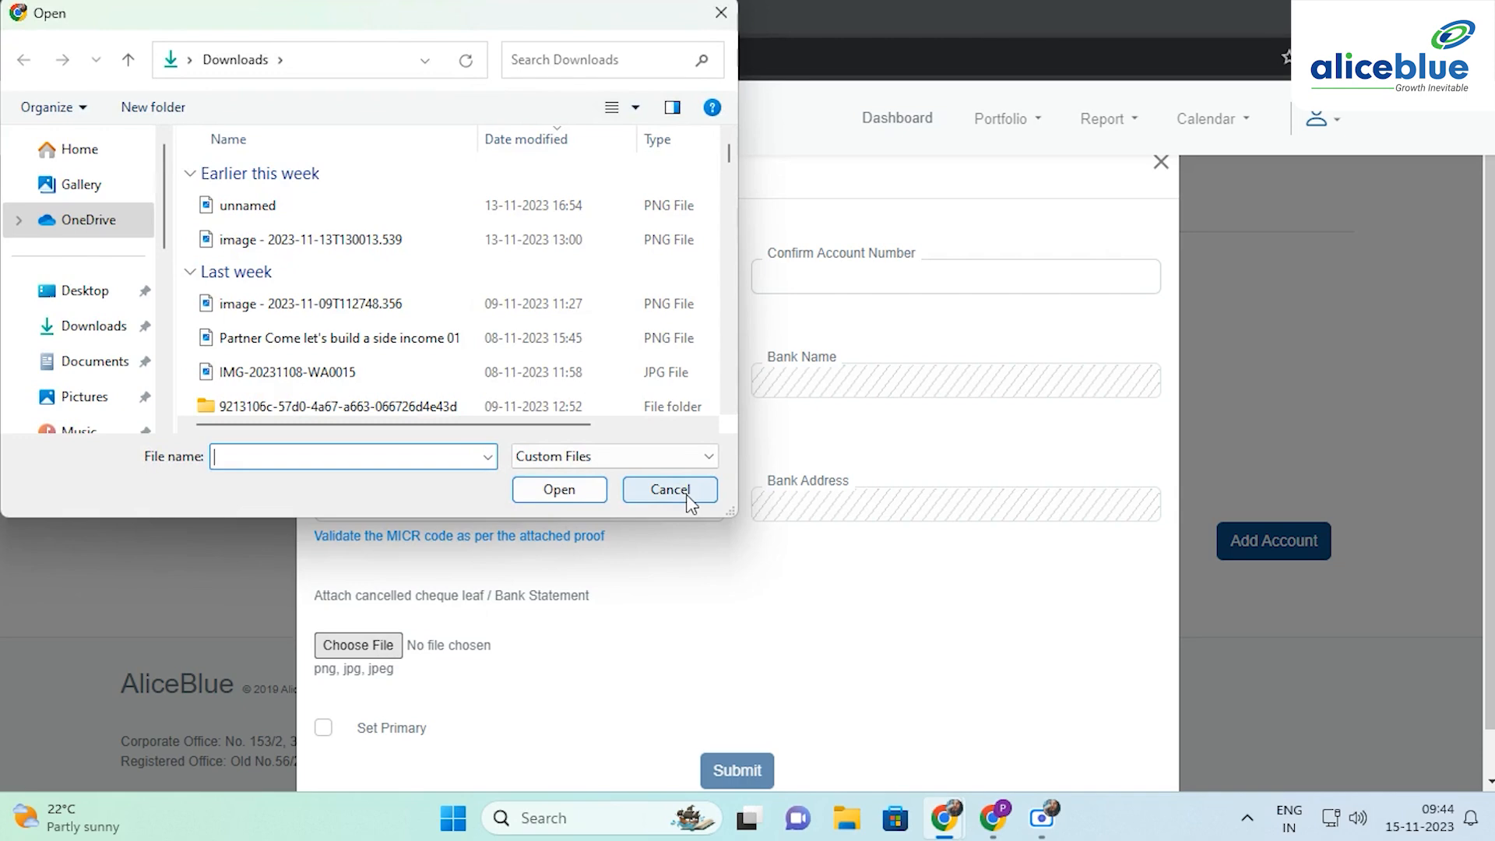
- Cancel the file picker without attaching proof and tick Set Primary on the new account form
{"action": "left_click", "coordinate": [668, 489]}
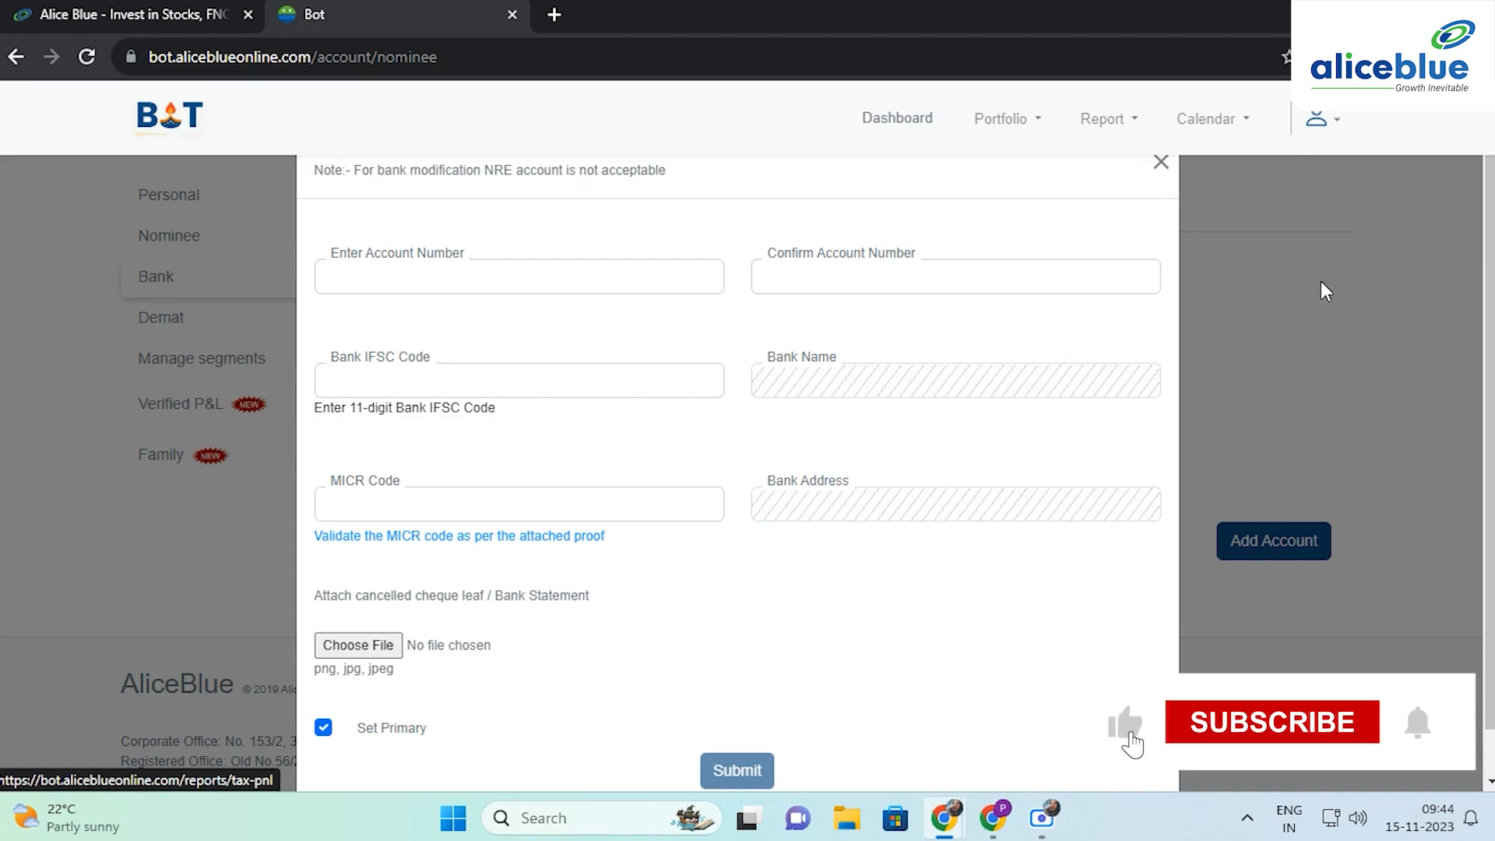
{"action": "left_click", "coordinate": [1272, 721]}
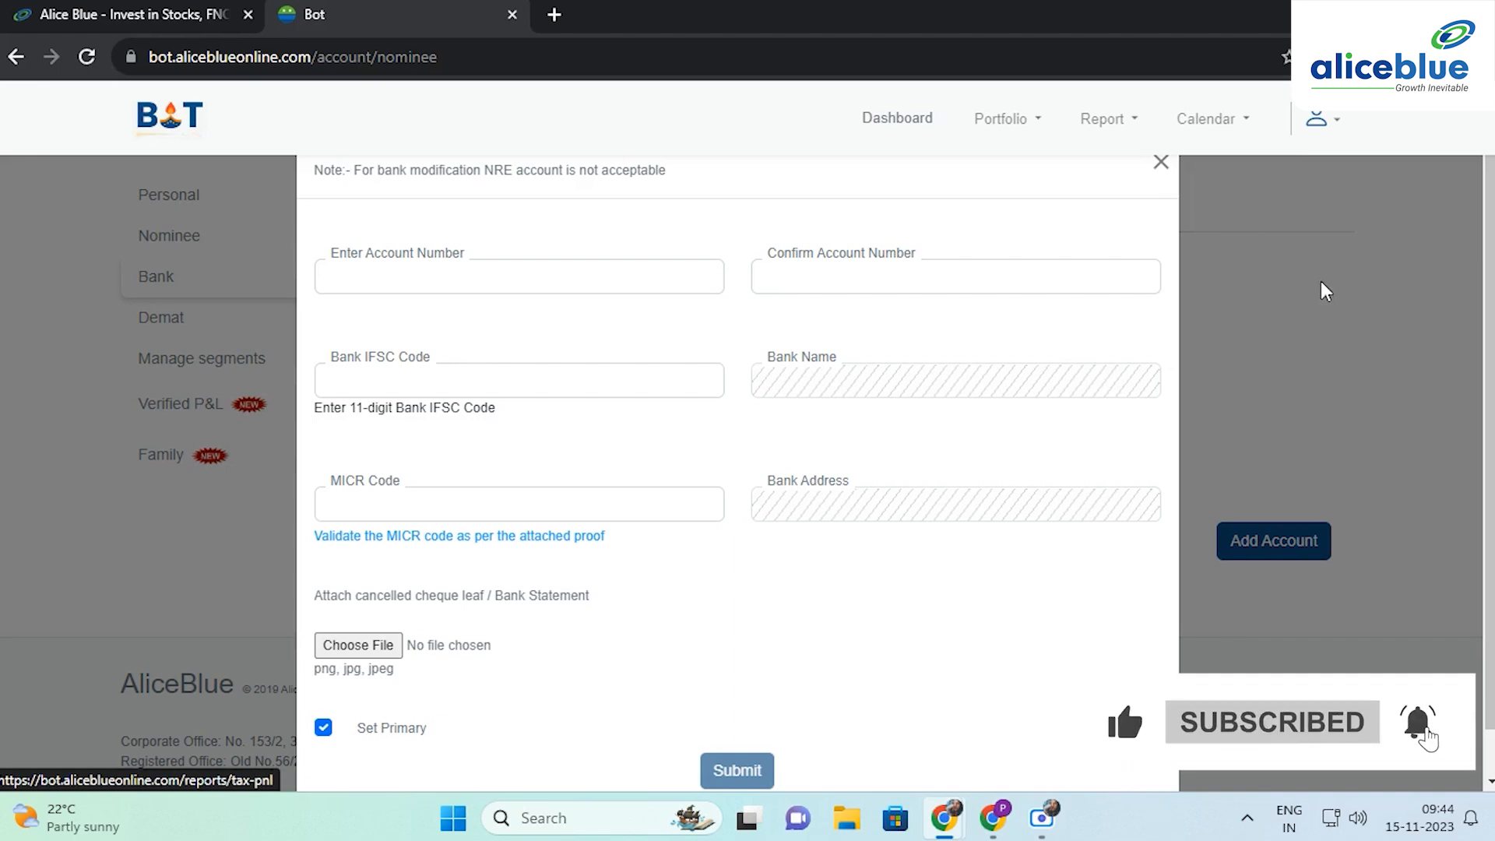